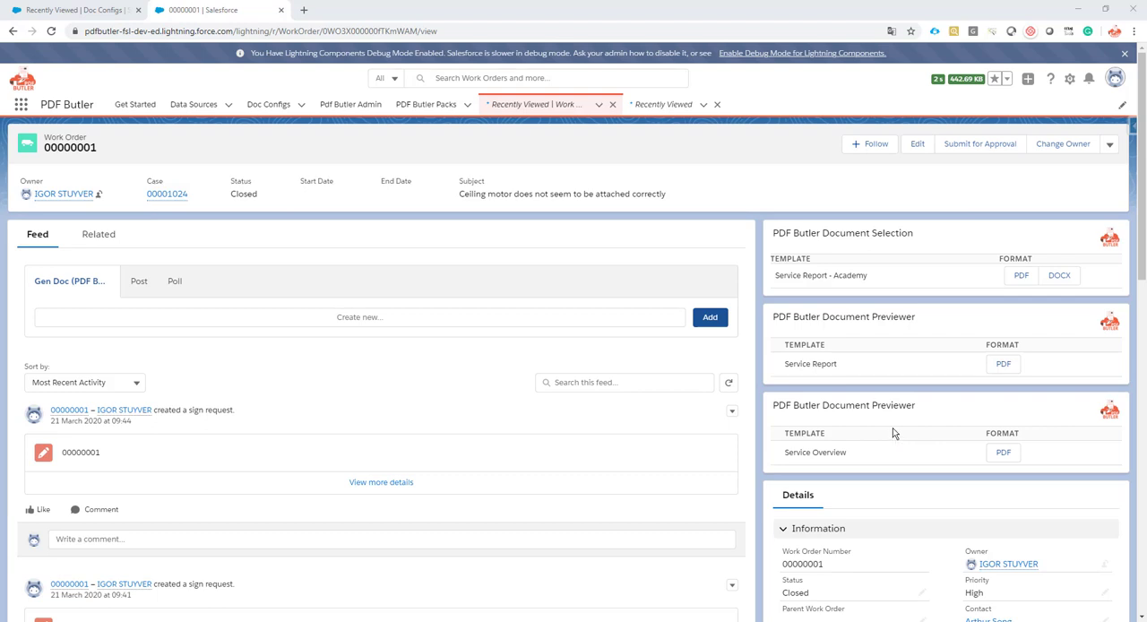
mouse_move(830, 314)
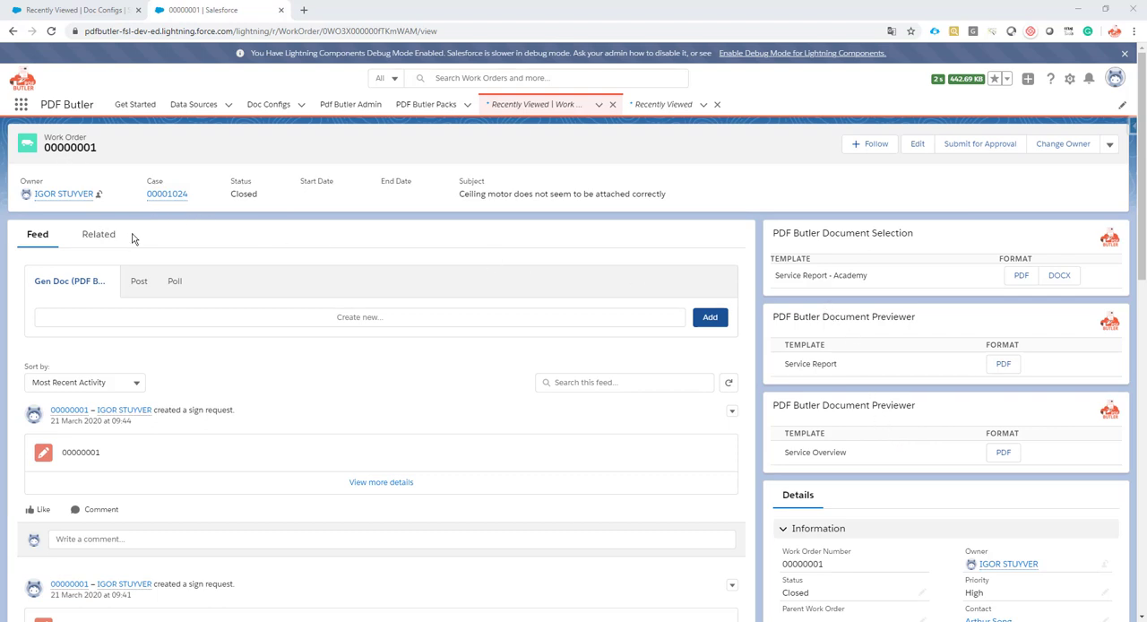
Review work order 00000001's related line items, files and service appointments.
scroll("down", 3)
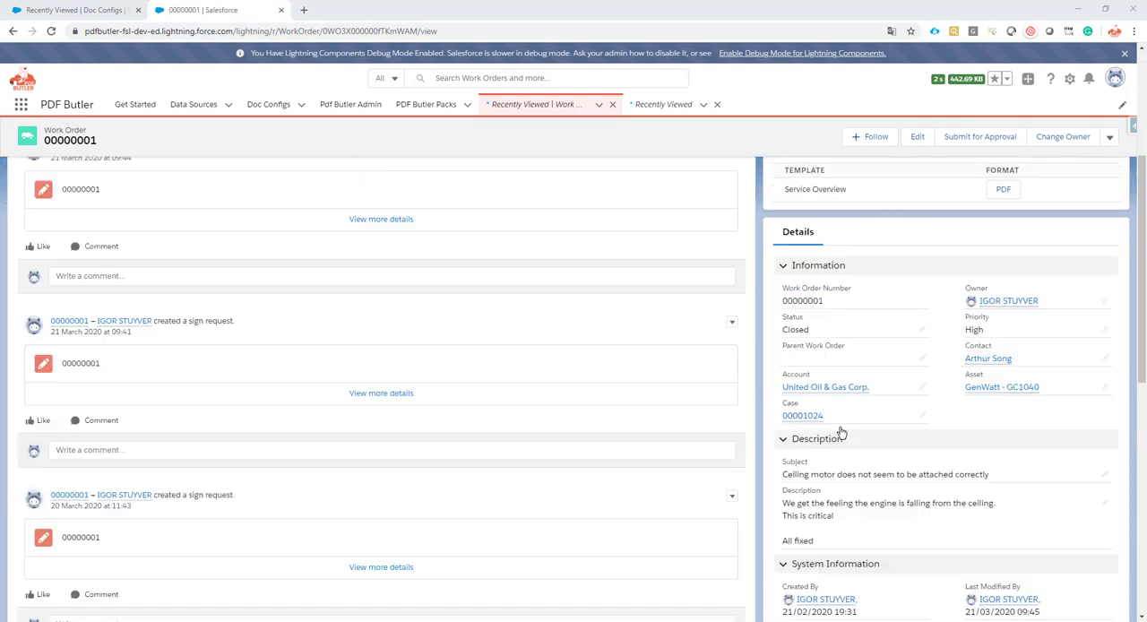
scroll("down", 3)
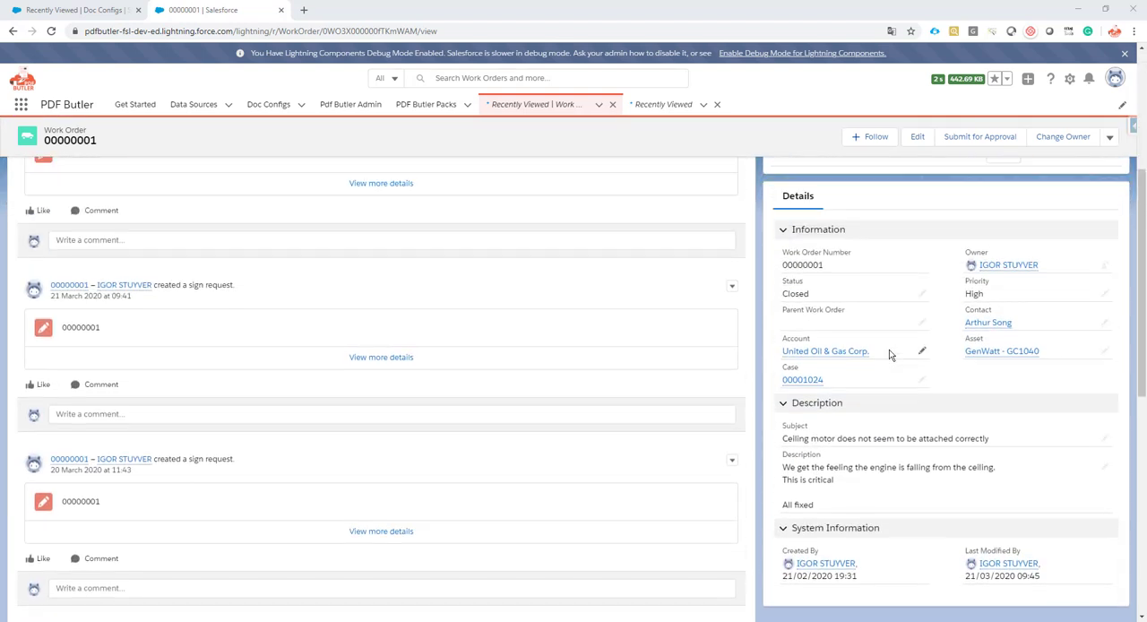
mouse_move(871, 350)
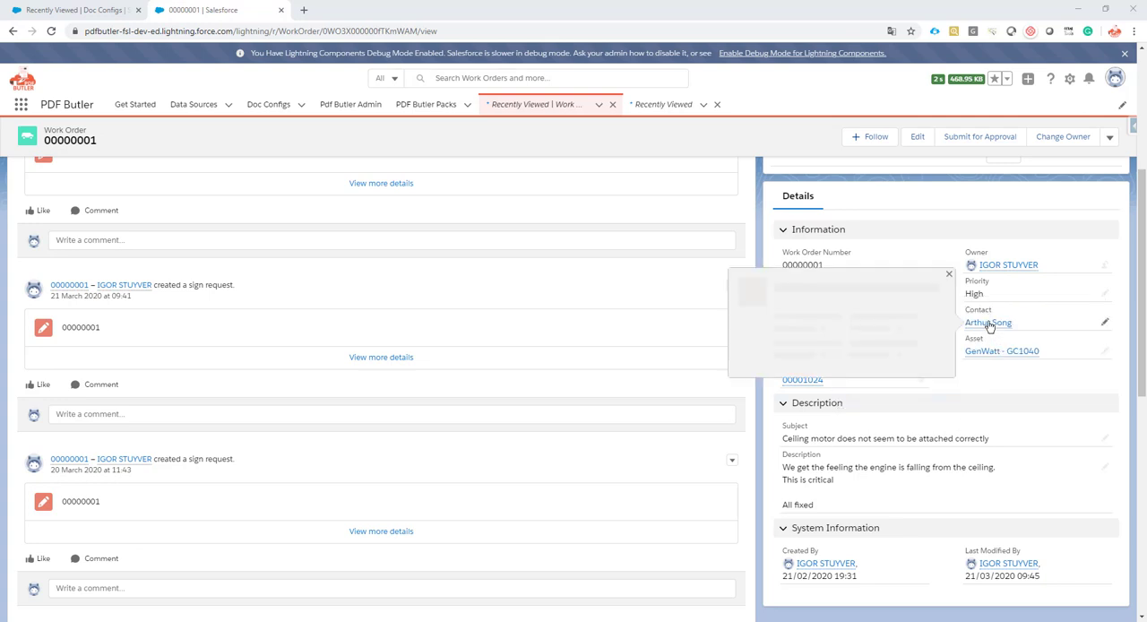
mouse_move(987, 321)
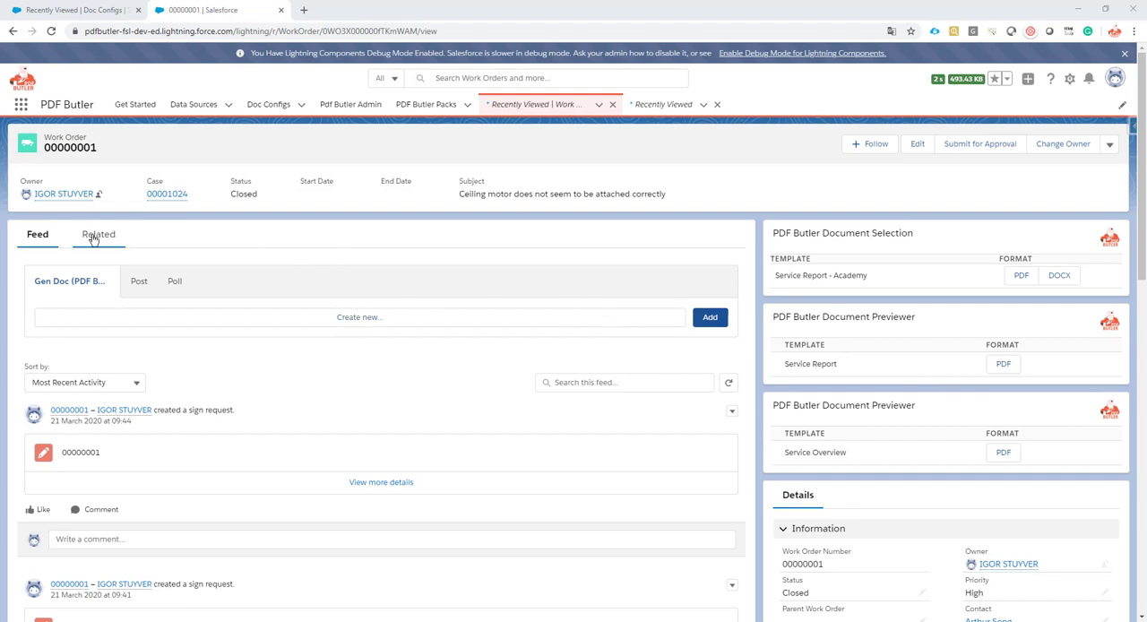
left_click(98, 234)
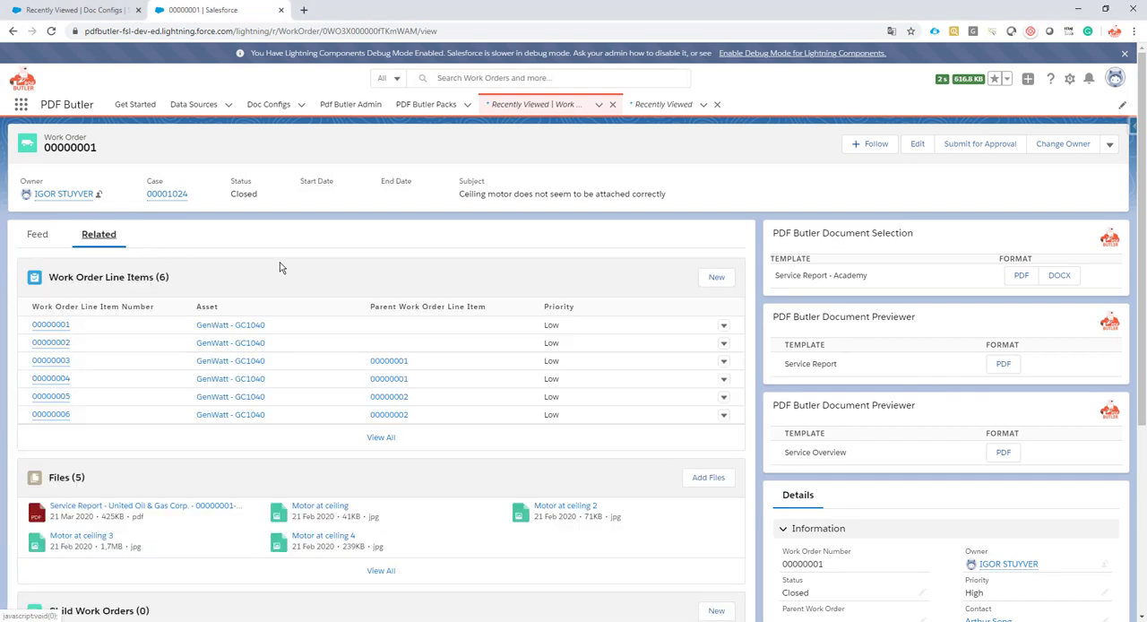
mouse_move(134, 322)
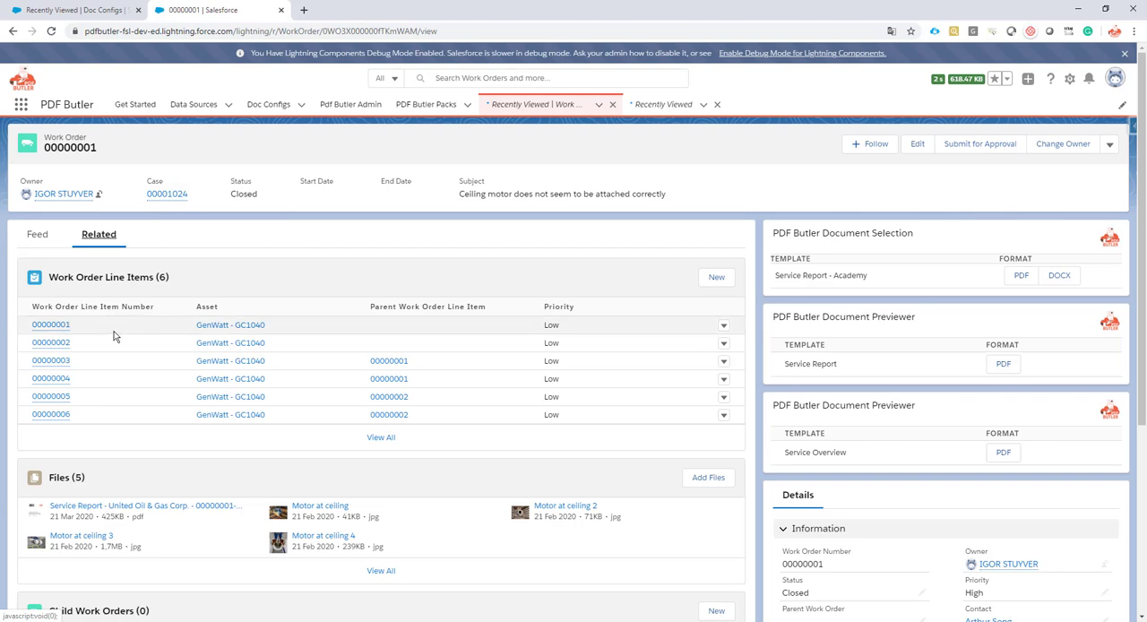
mouse_move(114, 336)
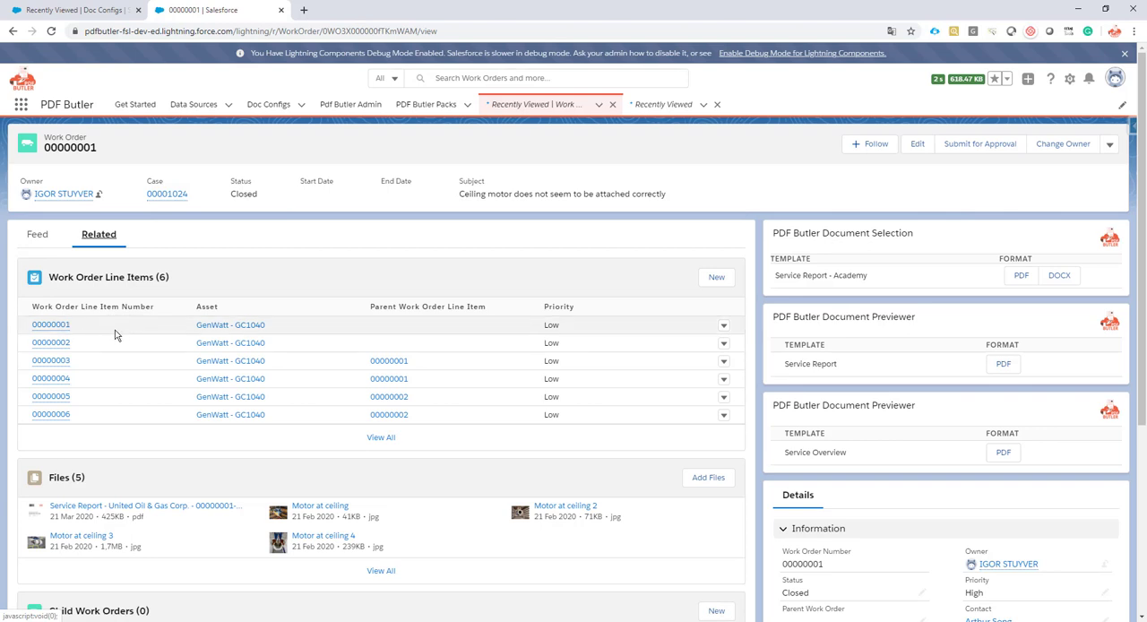
scroll("down", 3)
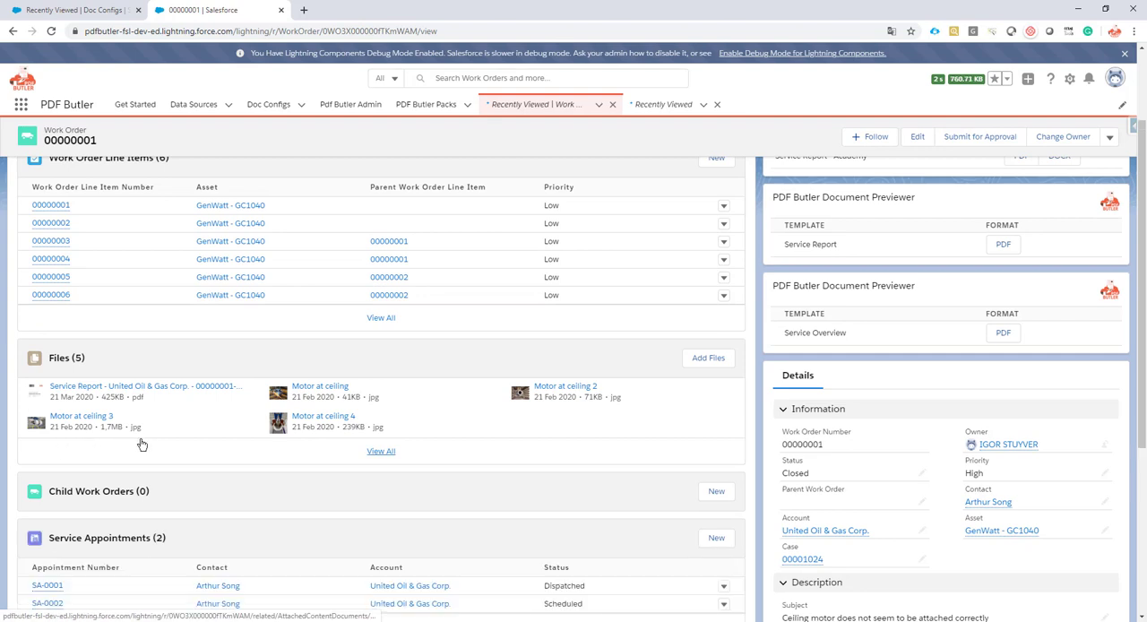
mouse_move(80, 415)
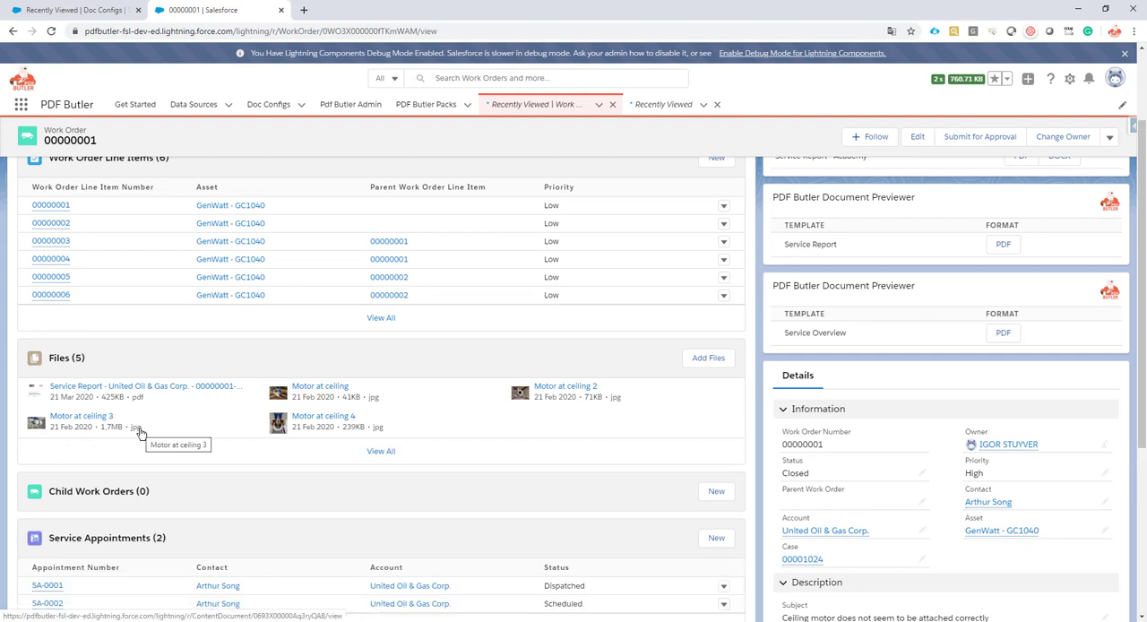
mouse_move(130, 411)
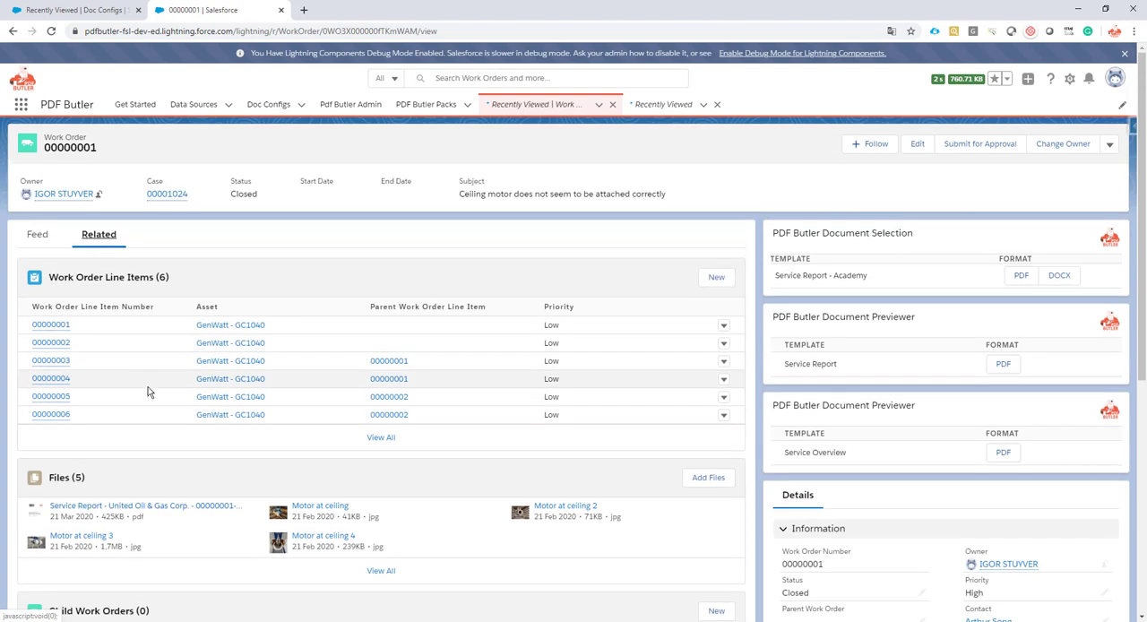
scroll("down", 3)
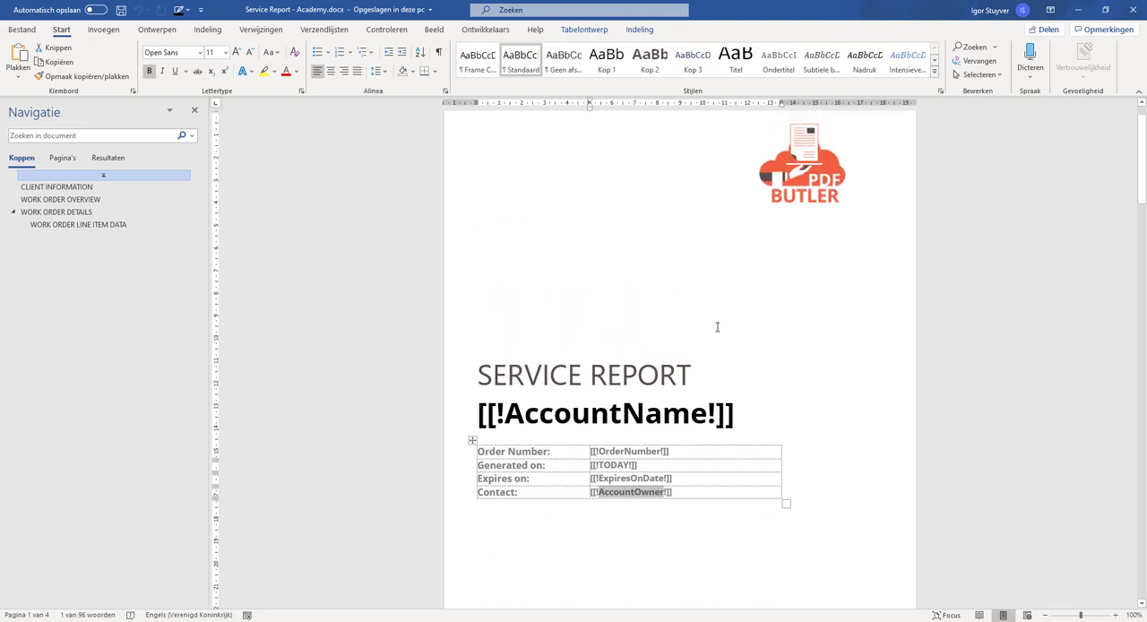
Scroll the Service Report - Academy template to view its AccountName, OrderNumber and TODAY fields.
scroll("down", 3)
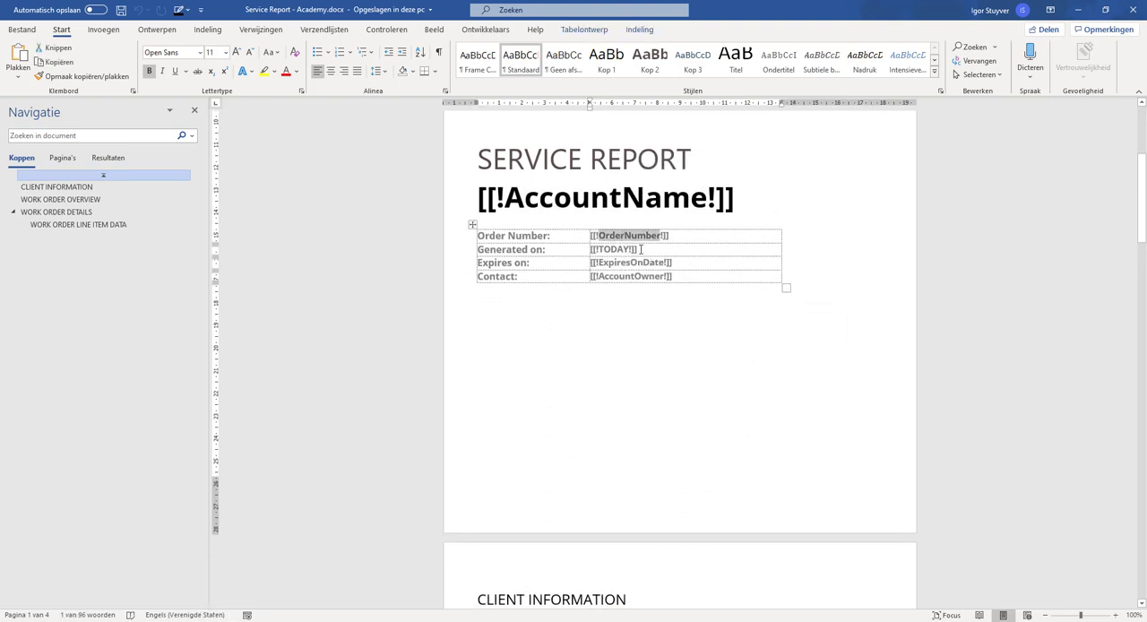
scroll("down", 3)
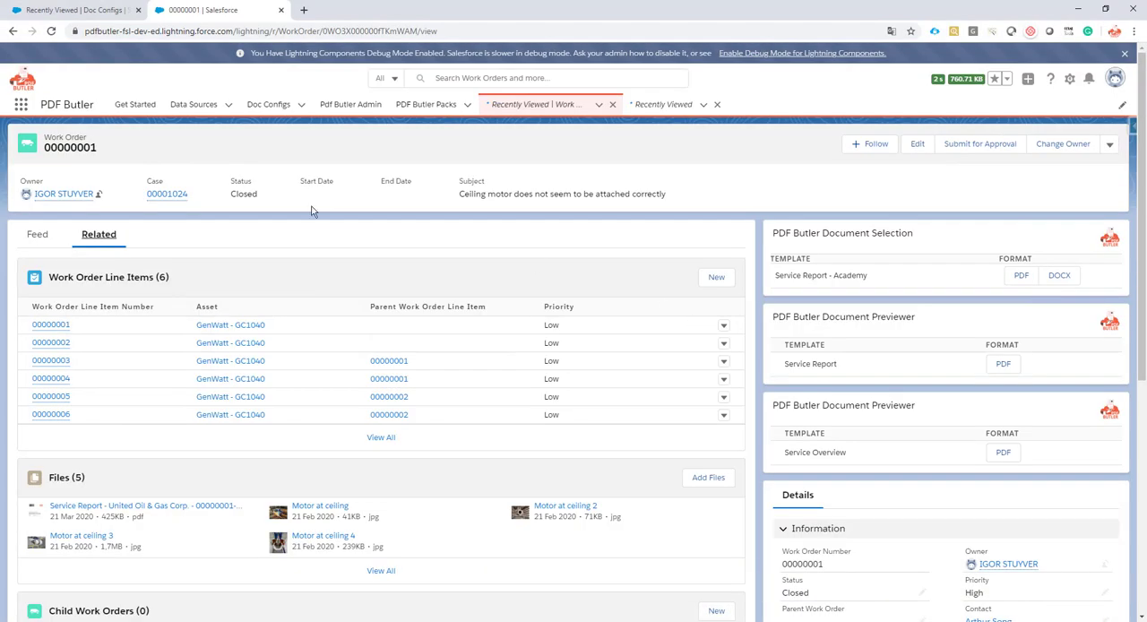
mouse_move(65, 9)
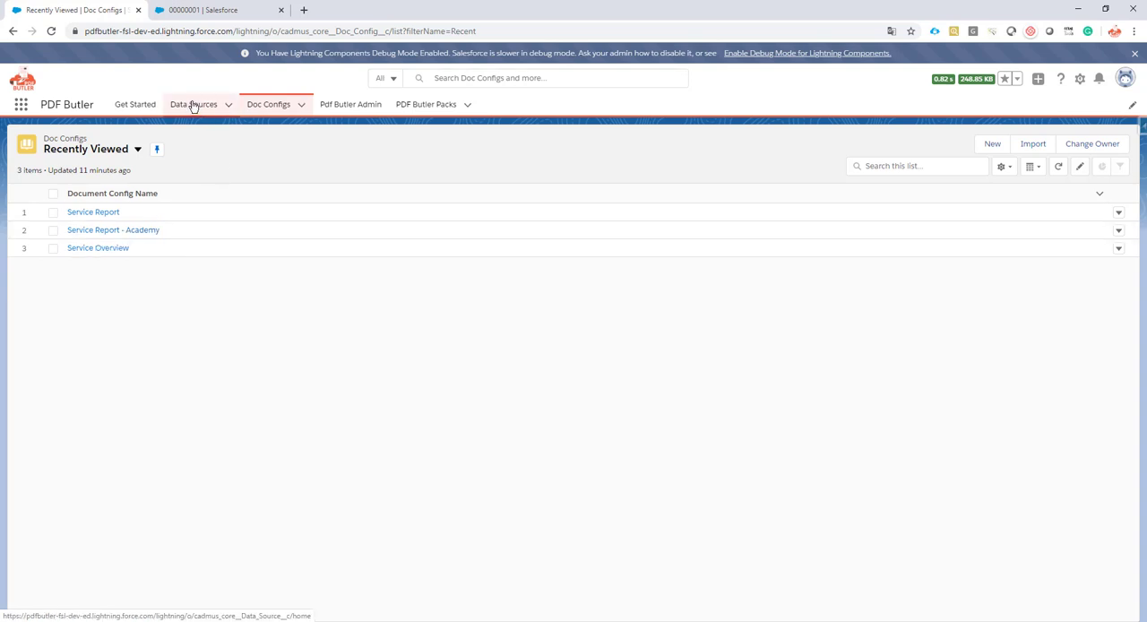
Open the Work Order data source from the Data Sources list.
left_click(194, 104)
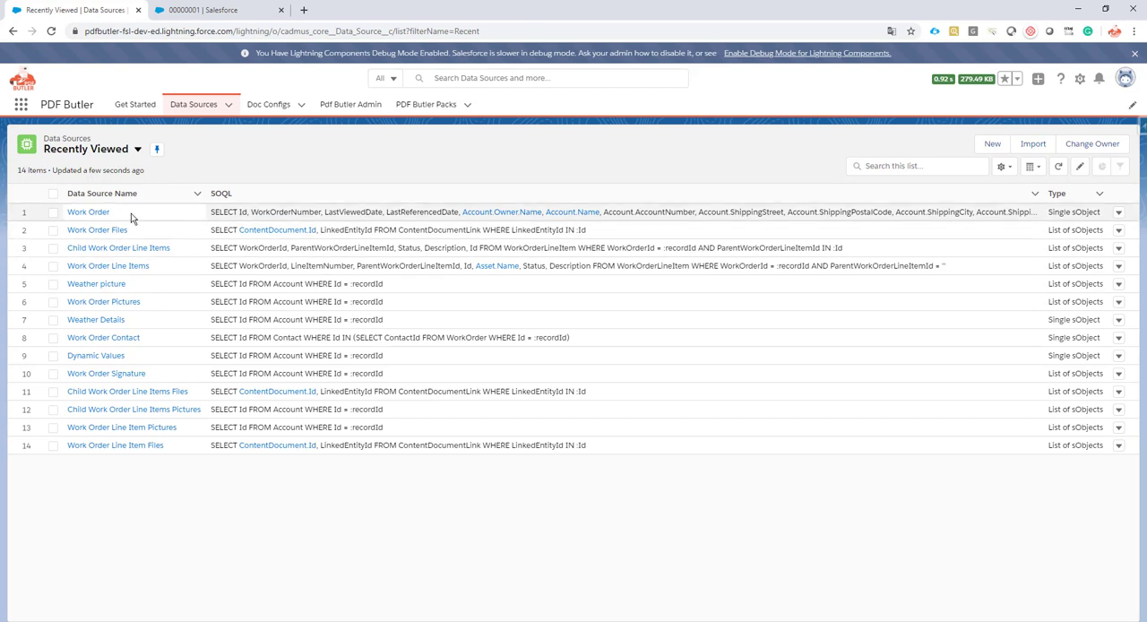
mouse_move(211, 218)
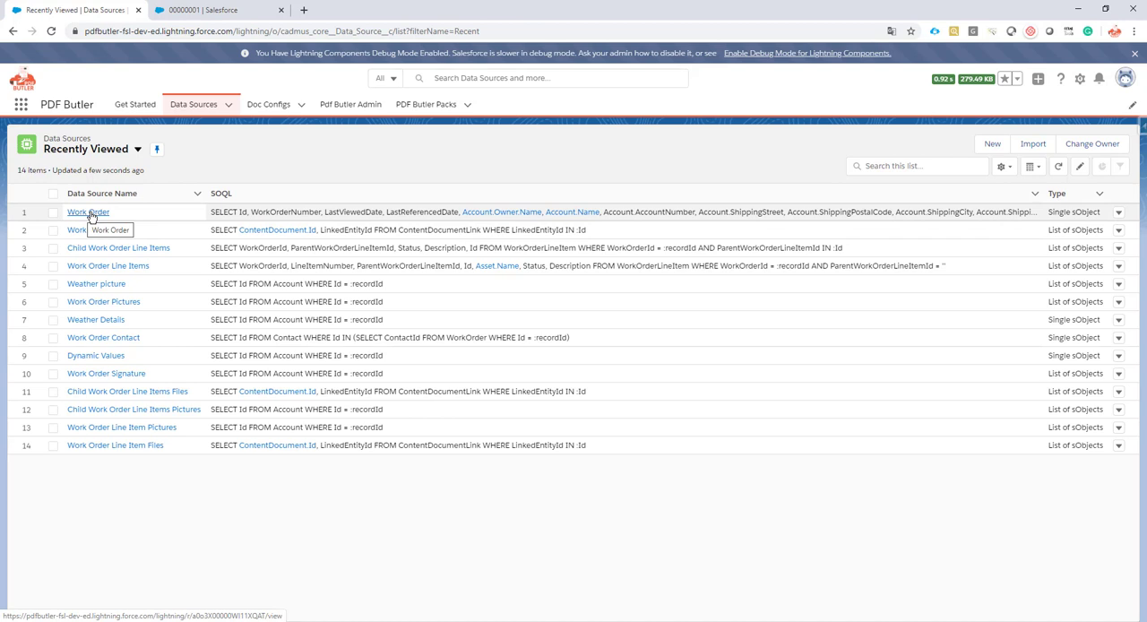
left_click(88, 212)
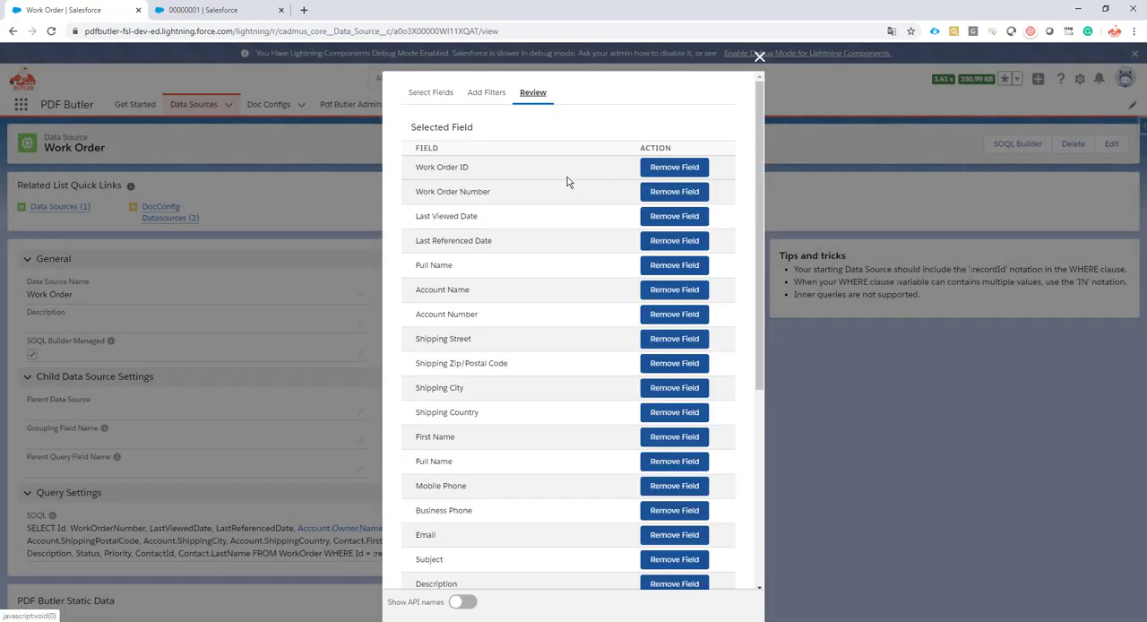
Browse the query builder's Account relation fields for the Work Order query.
scroll("down", 3)
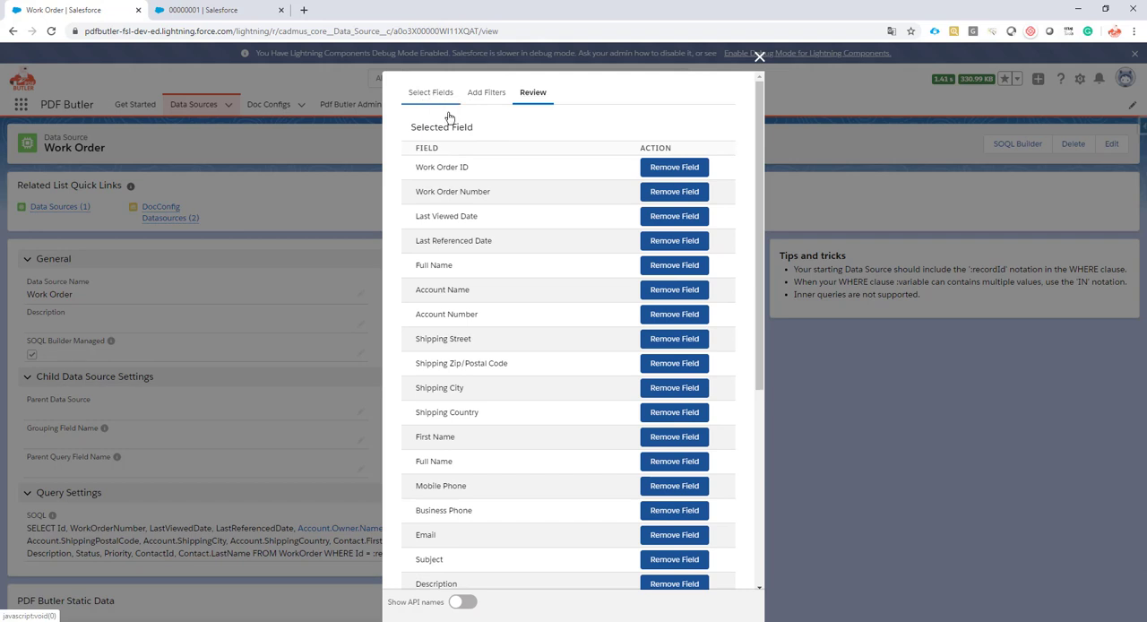
left_click(431, 92)
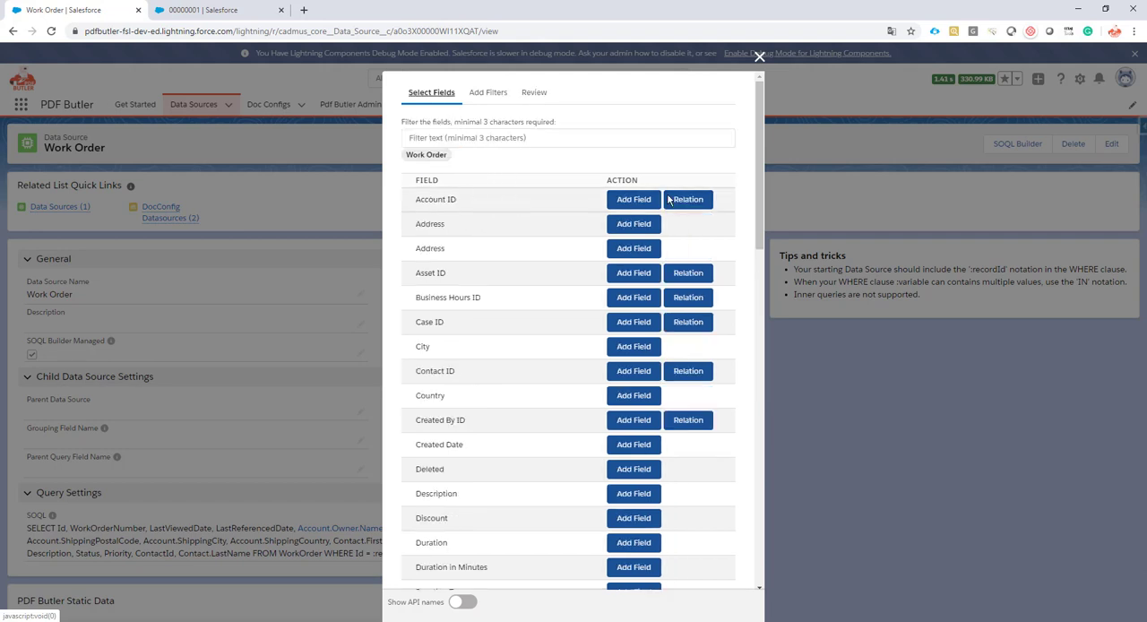
left_click(687, 199)
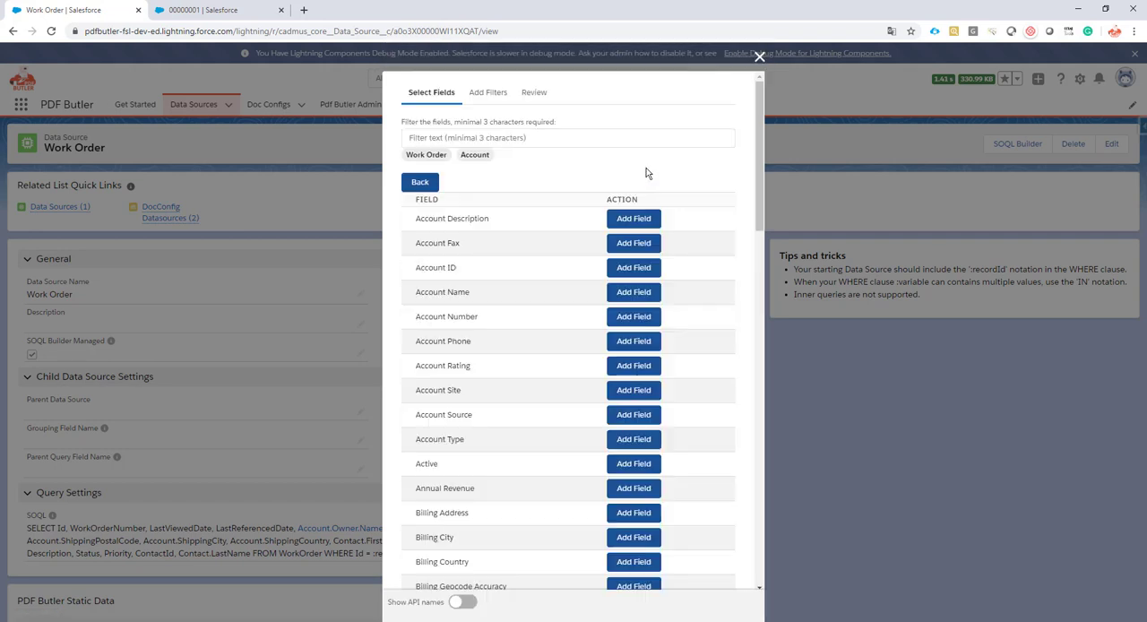
scroll("down", 3)
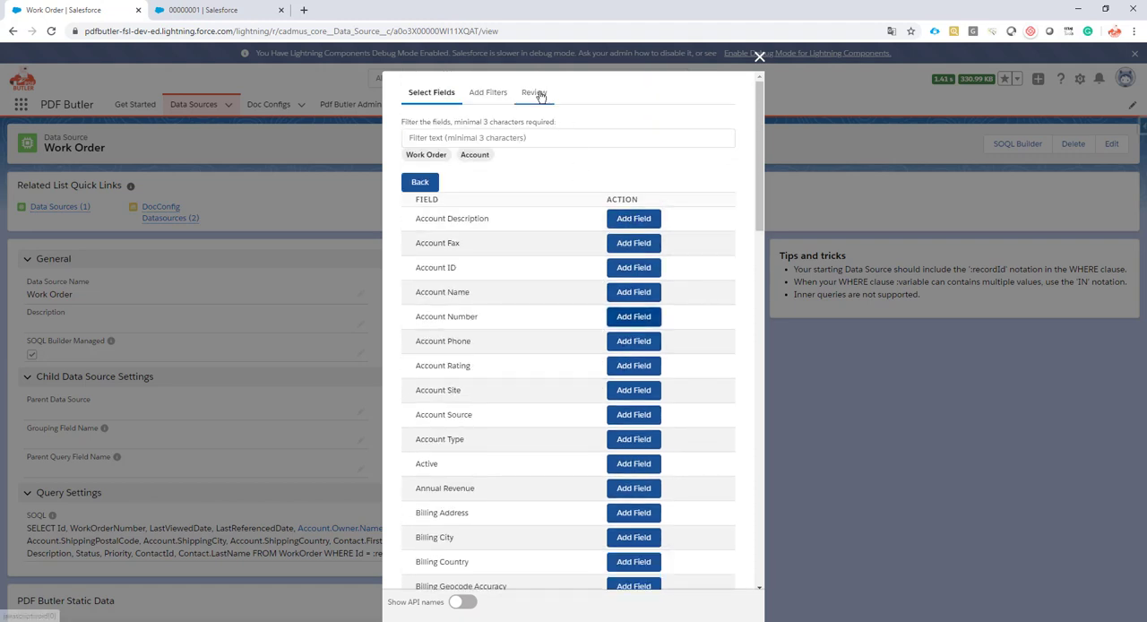
Review the selected fields and WHERE Id = :recordId clause, then close the builder.
left_click(488, 93)
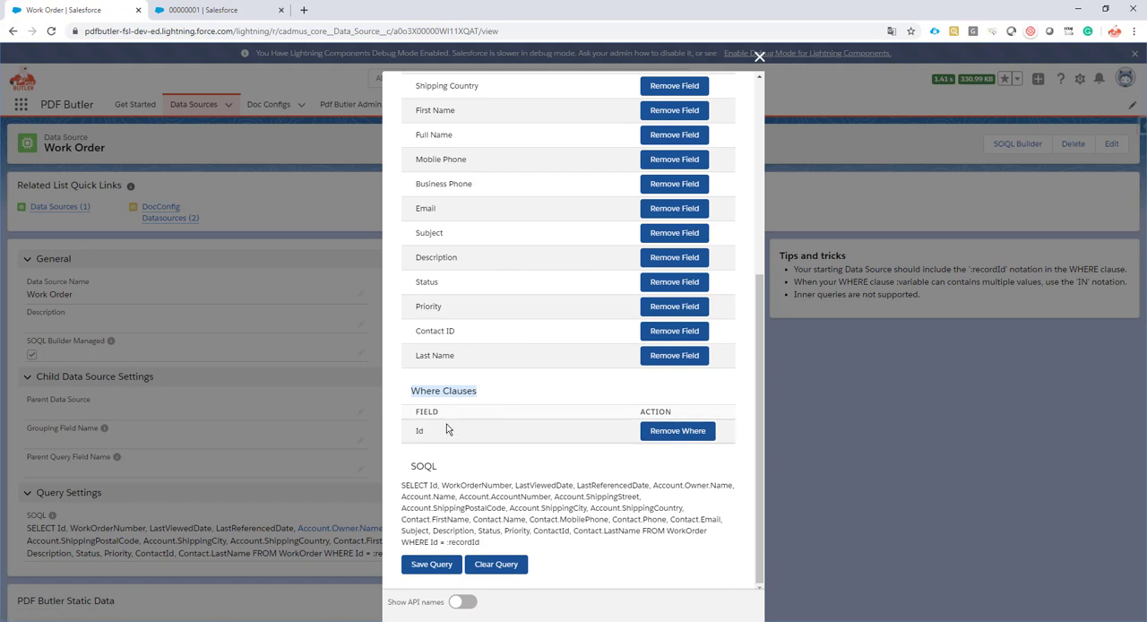
mouse_move(456, 409)
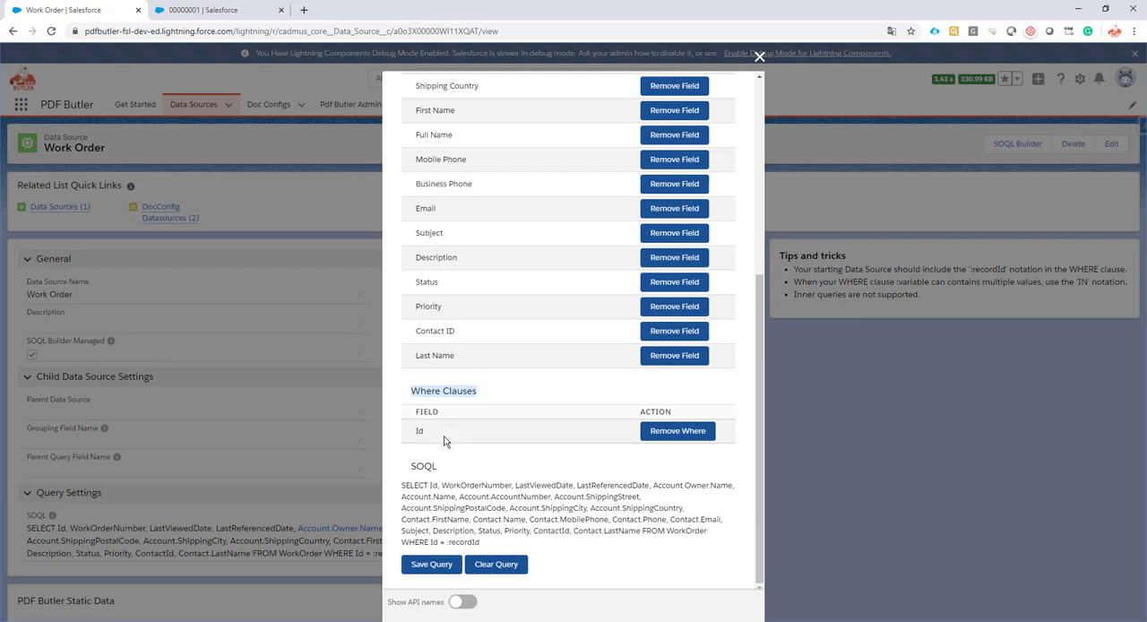
mouse_move(581, 445)
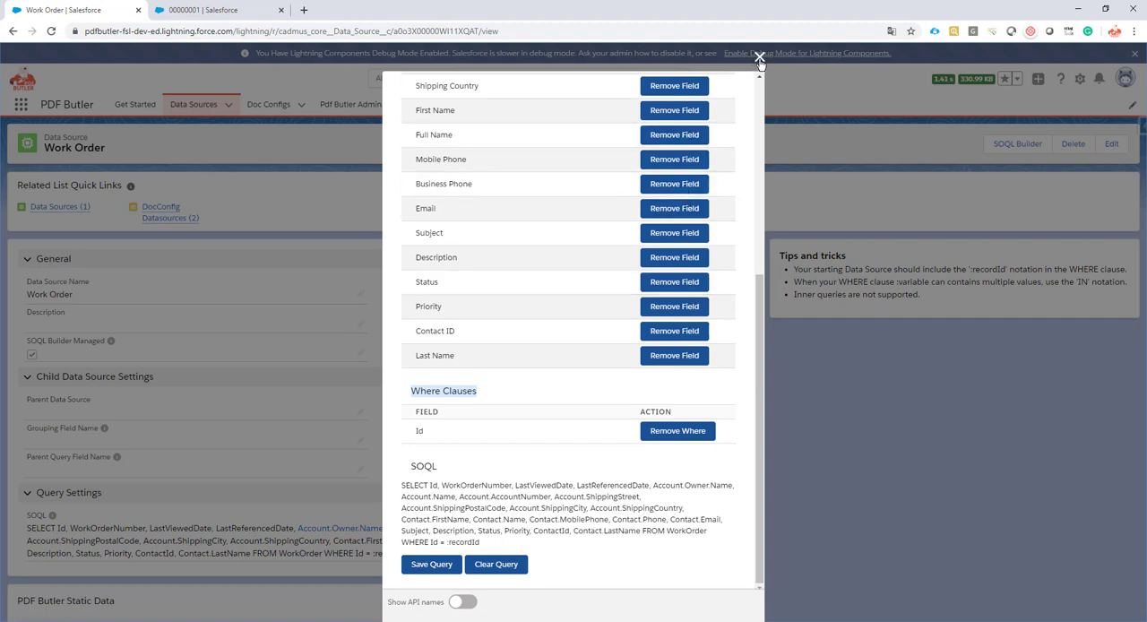
left_click(760, 58)
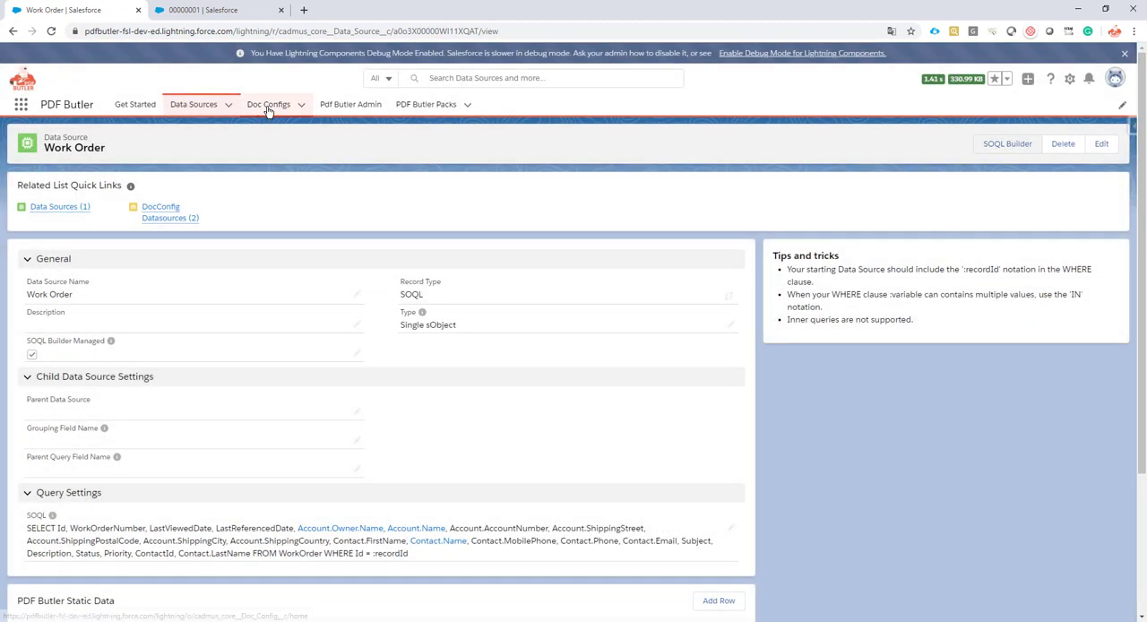
Open the Service Report - Academy doc config in the PDF Butler editor.
left_click(268, 104)
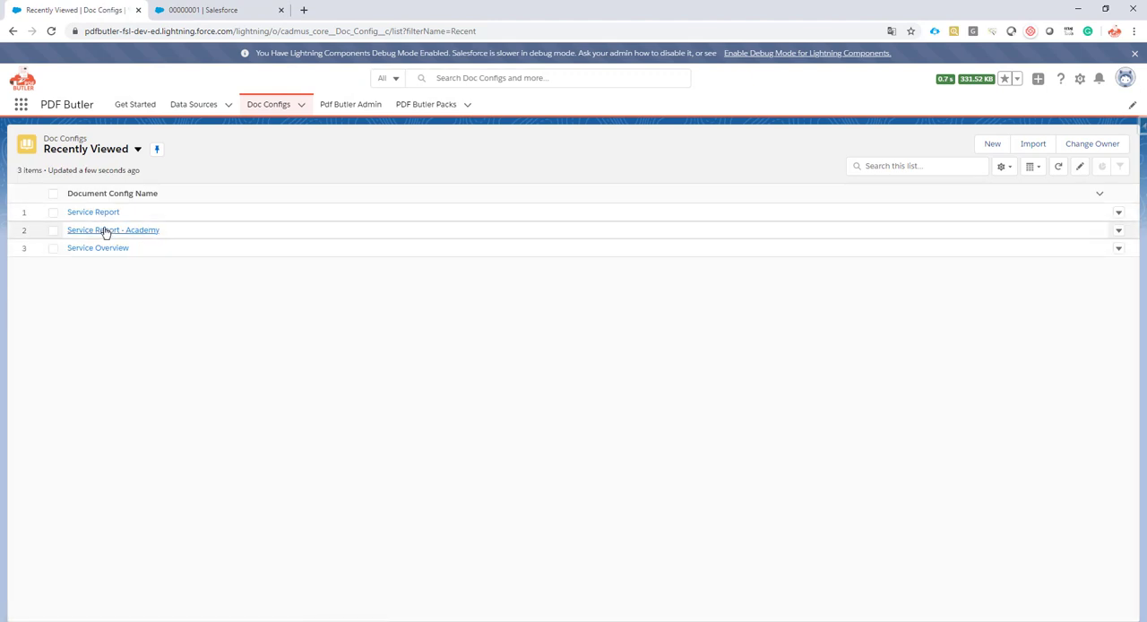
left_click(113, 230)
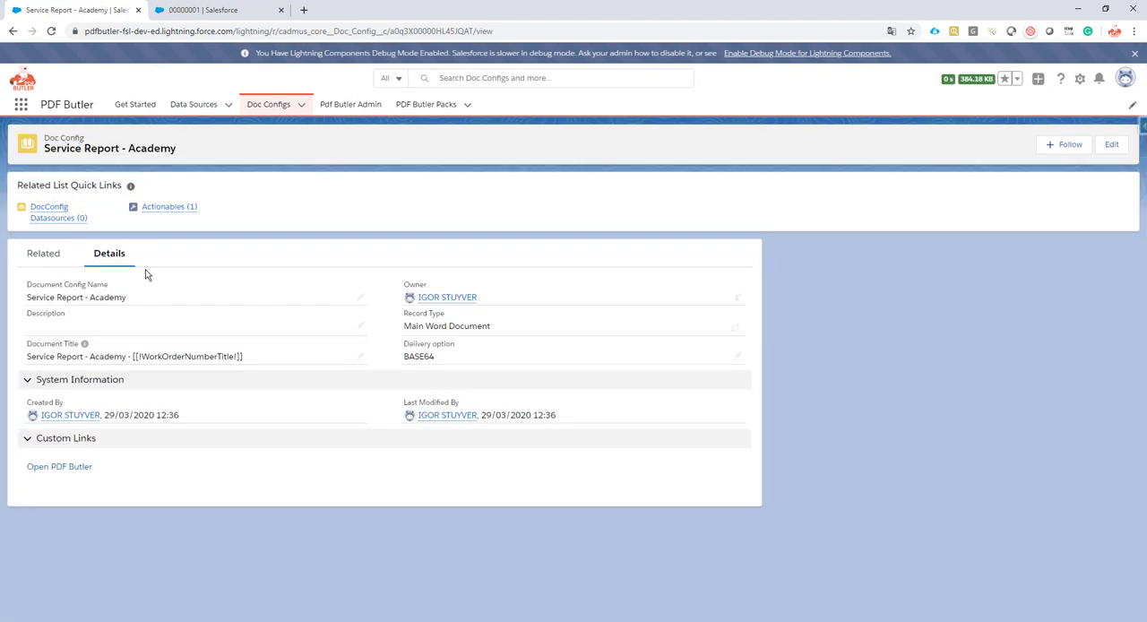
left_click(59, 466)
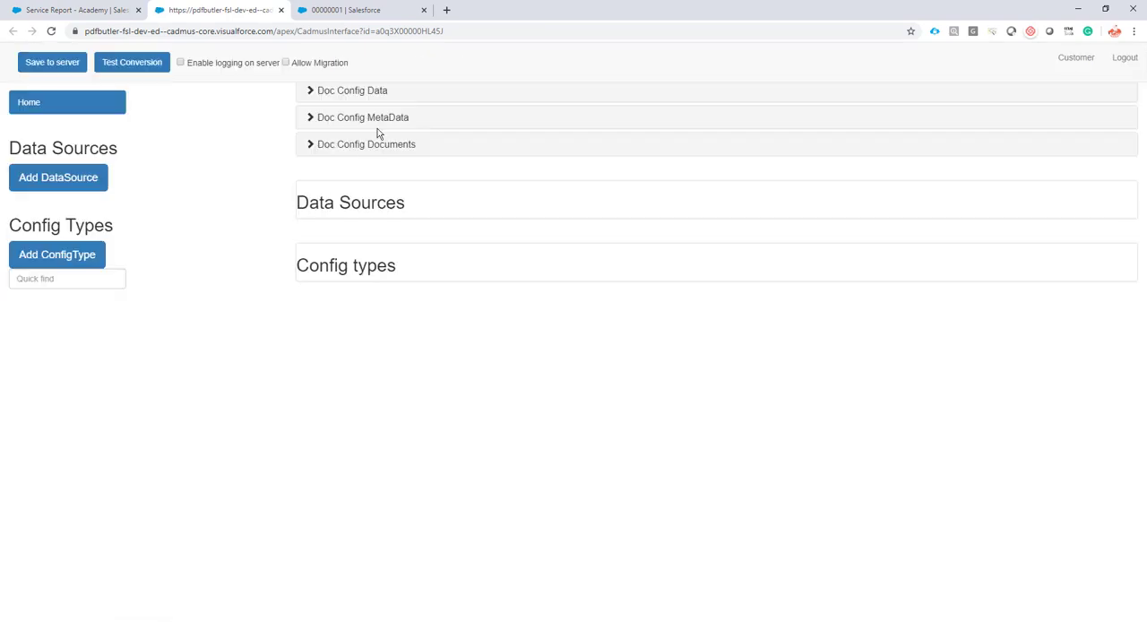
Expand Doc Config Documents and bring up the data source chooser.
left_click(366, 144)
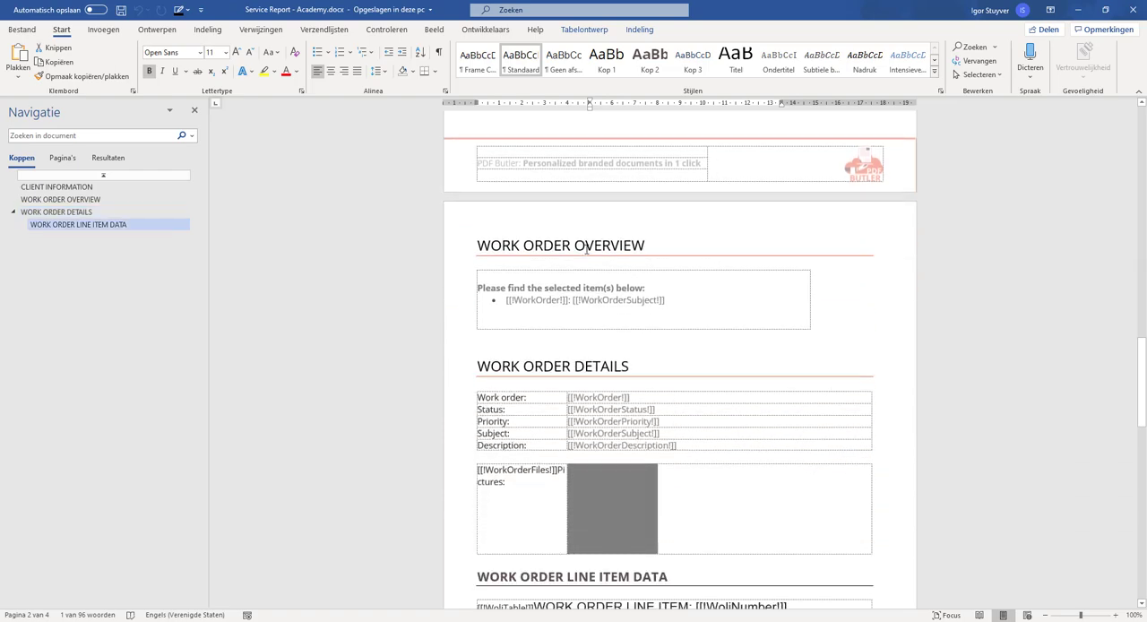
left_click(56, 186)
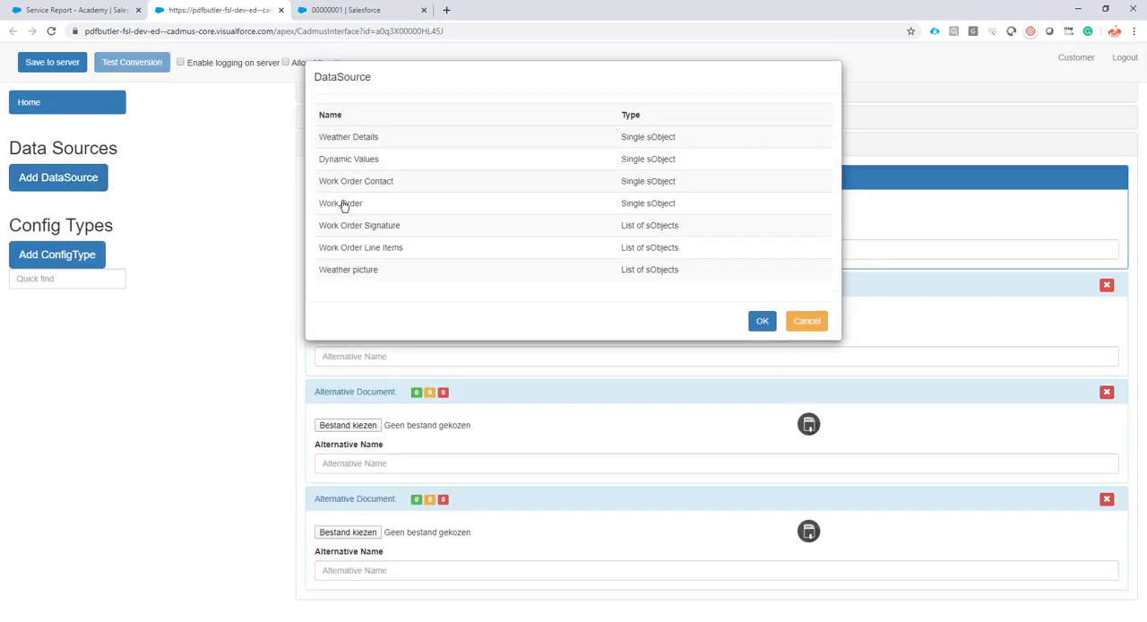
Add Work Order as a data source with all its field types.
left_click(341, 203)
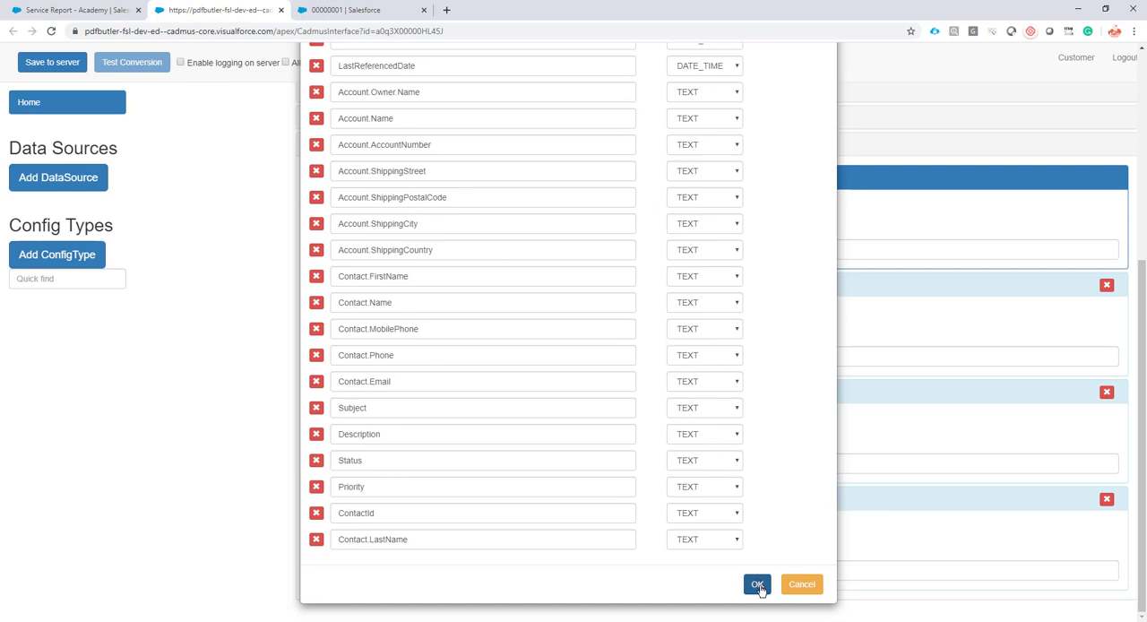
left_click(758, 584)
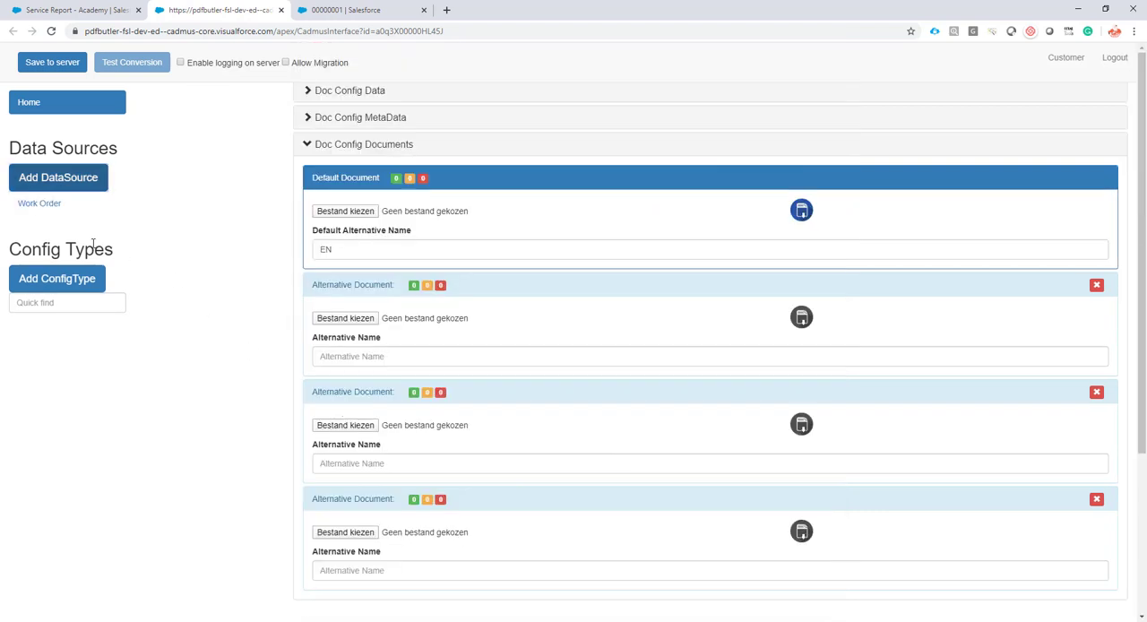
left_click(57, 277)
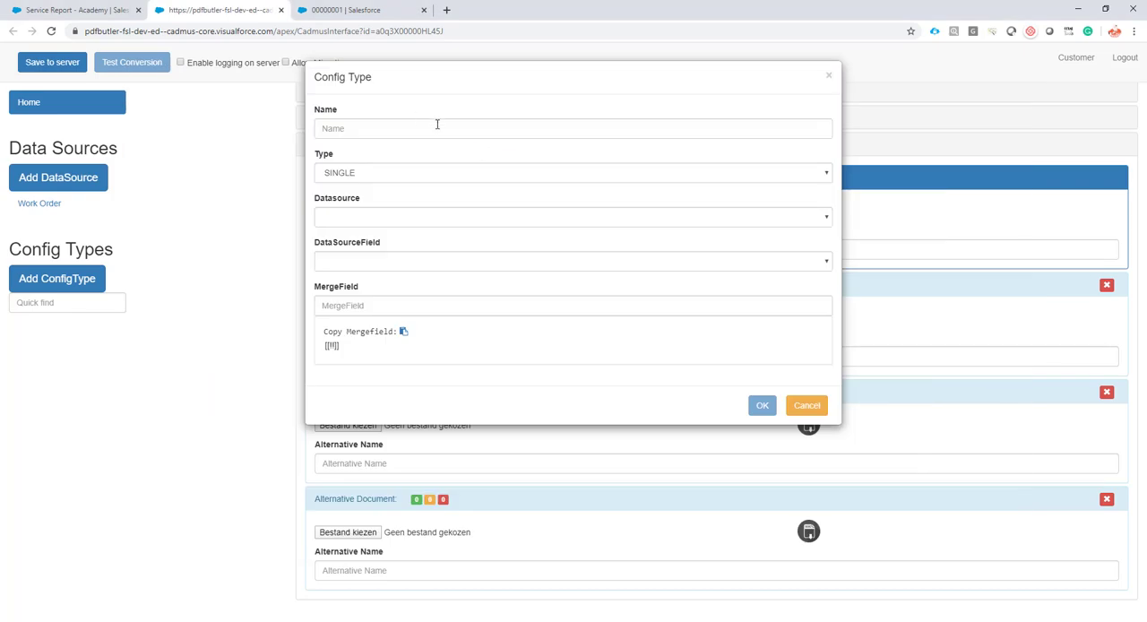
Map AccountName to the account field of the Work Order data source.
left_click(572, 217)
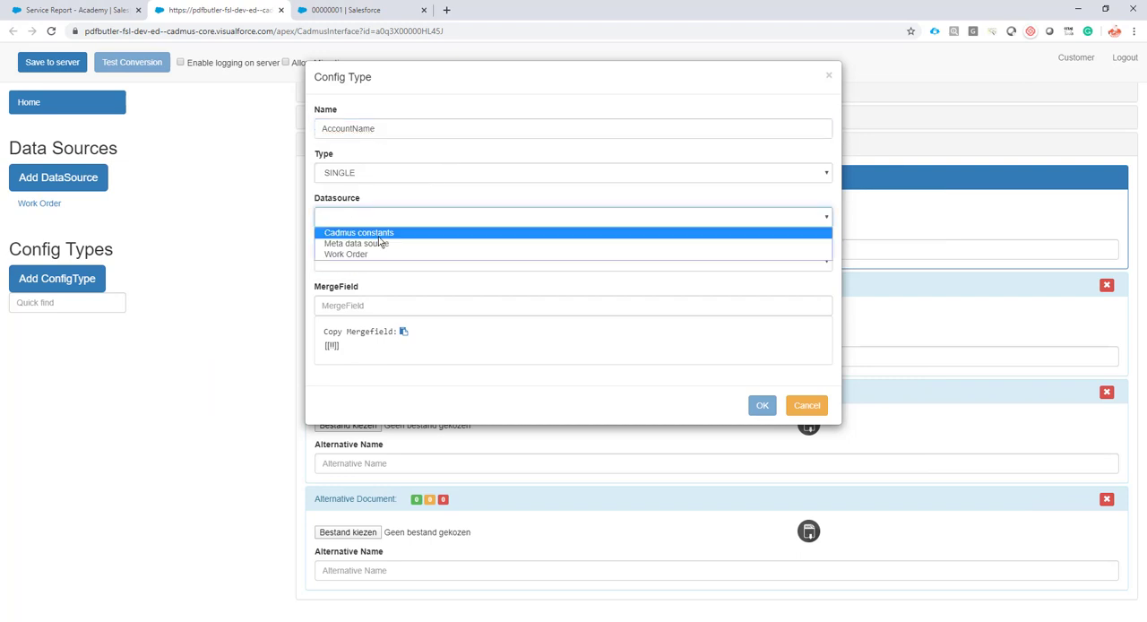
left_click(345, 254)
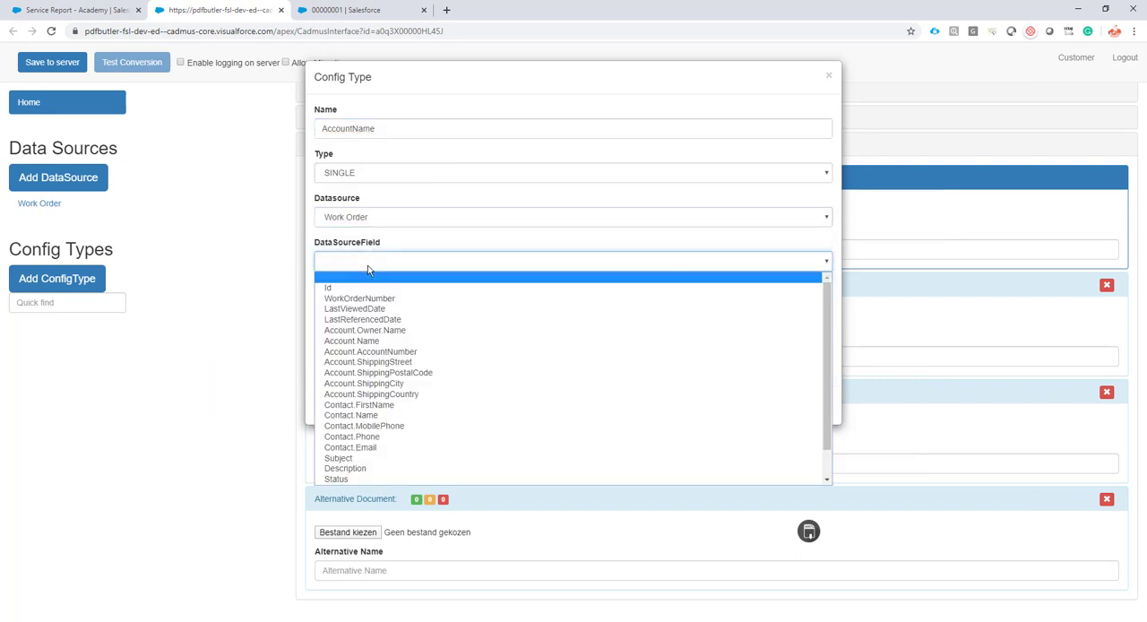
mouse_move(411, 330)
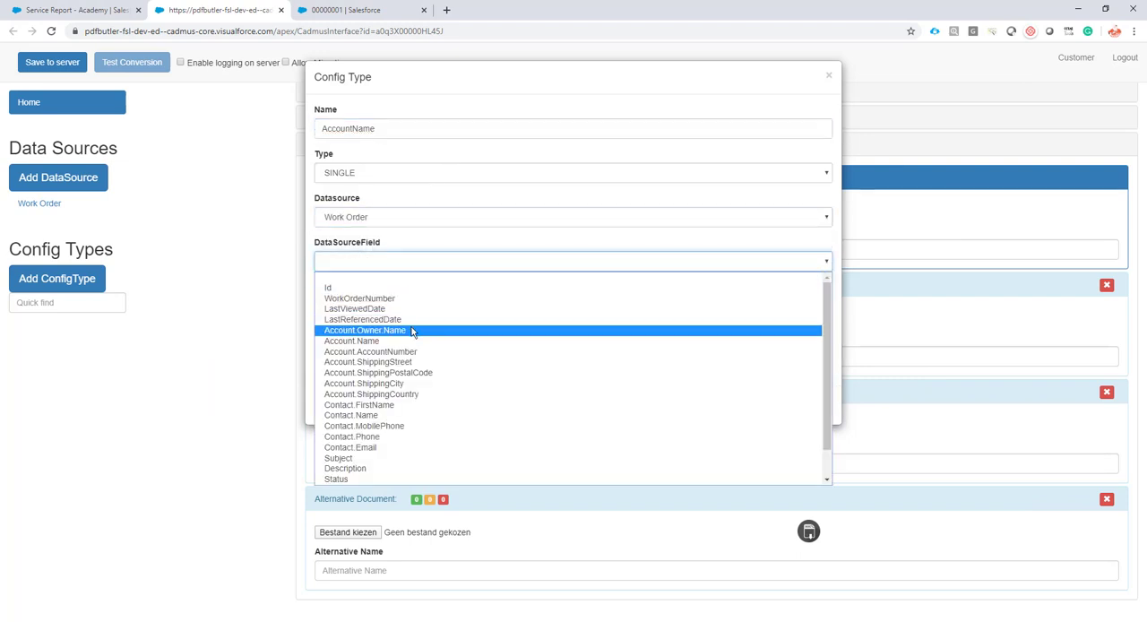
left_click(352, 330)
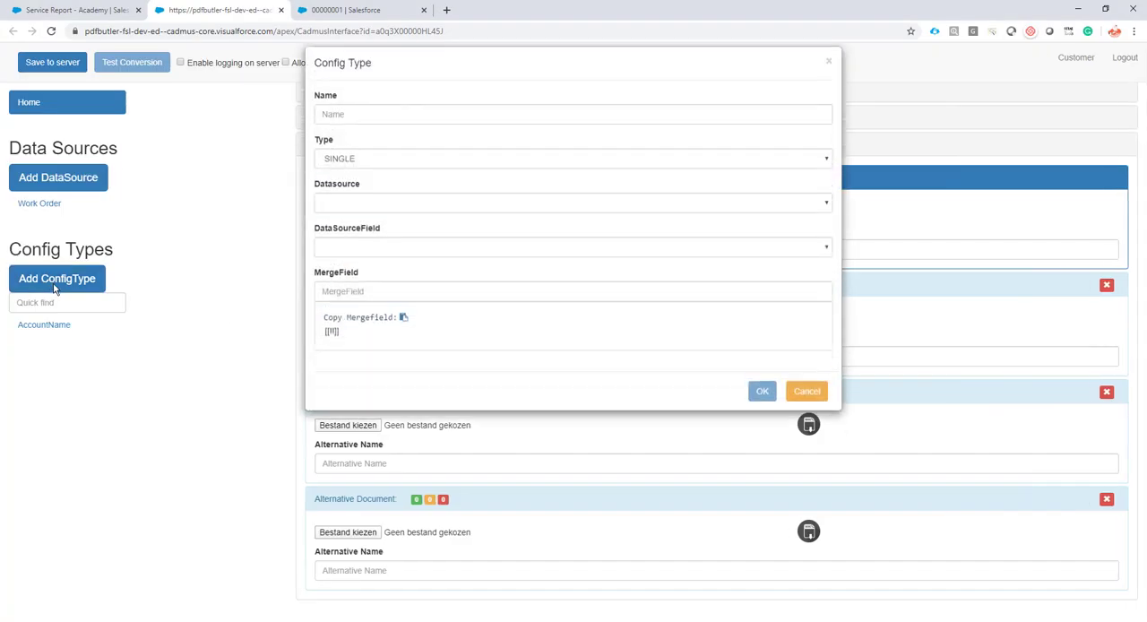
Create a TODAY config type using Cadmus constants $Now with a date-time format.
type("TODAY")
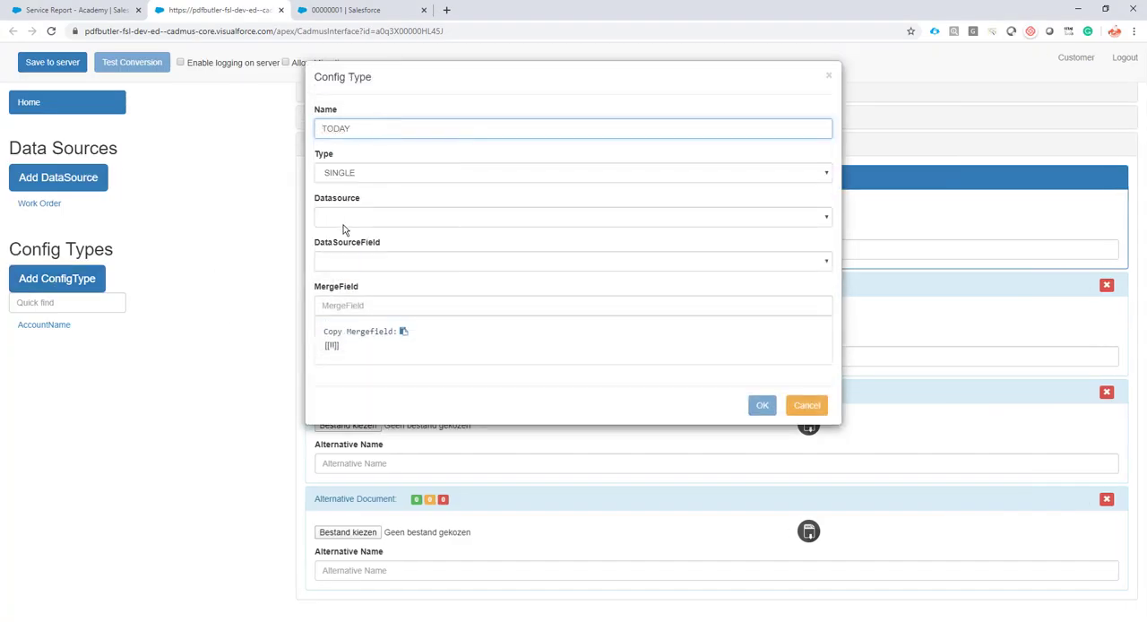
left_click(572, 217)
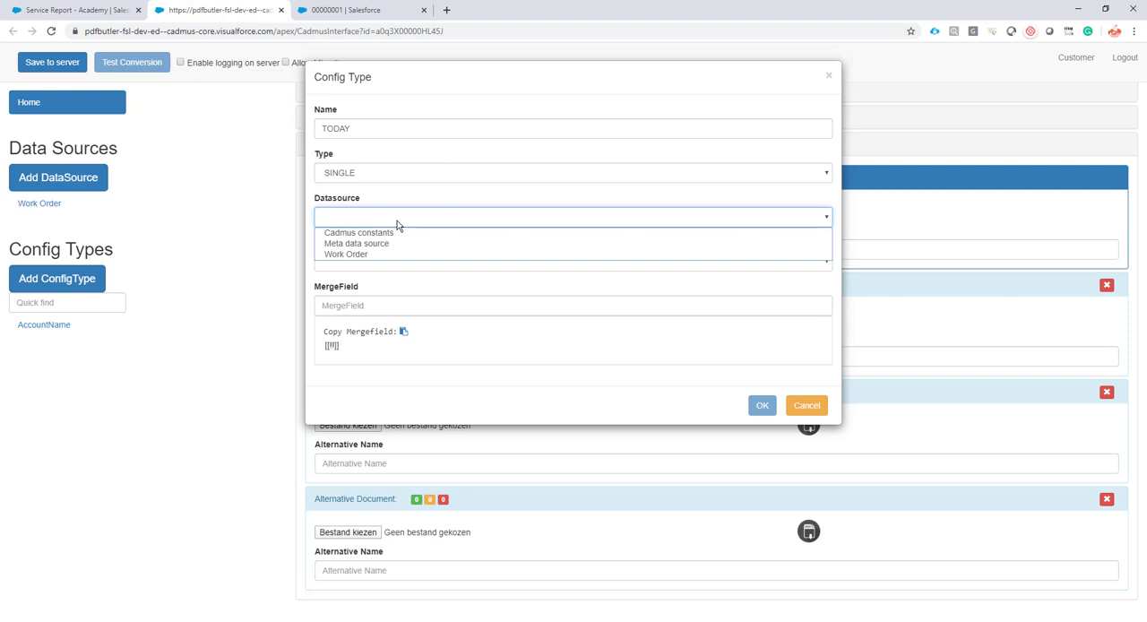
mouse_move(346, 253)
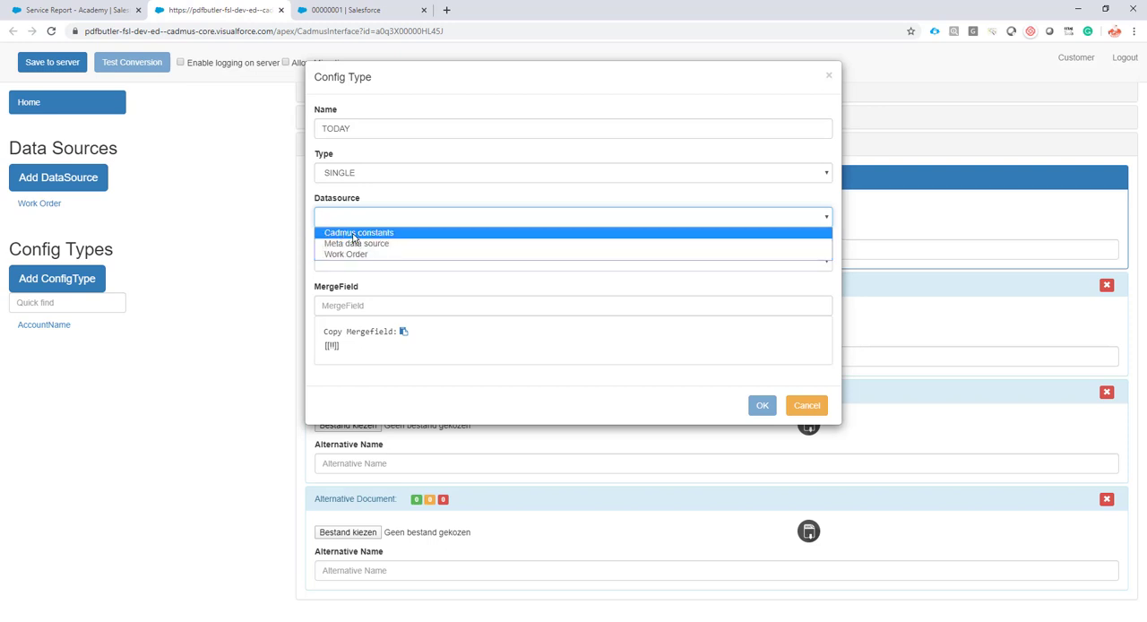
left_click(359, 232)
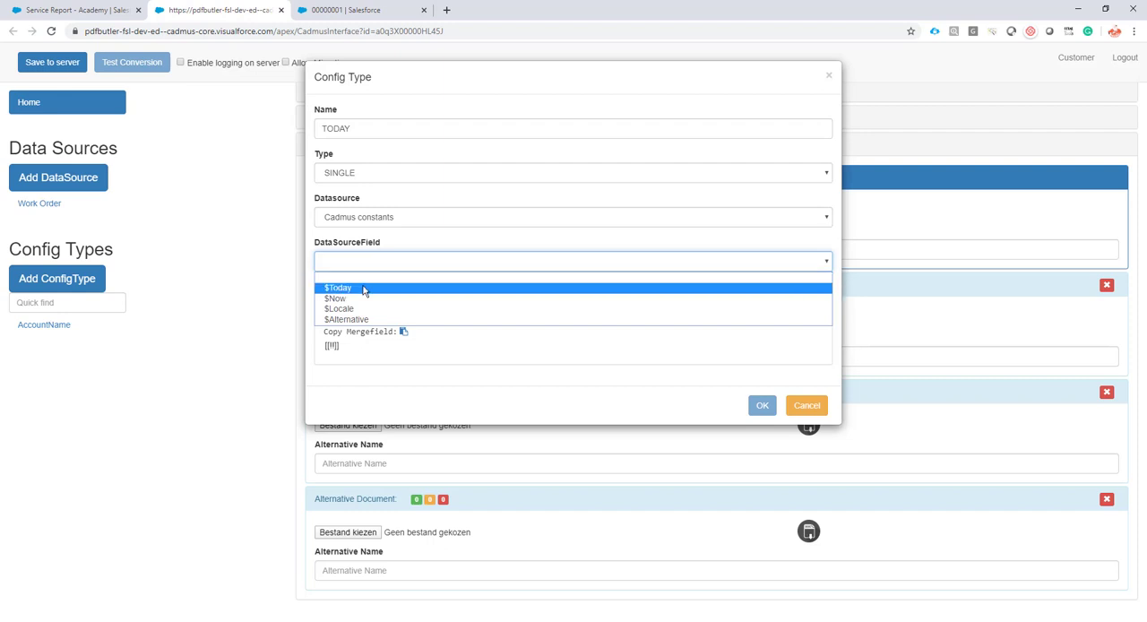
left_click(335, 298)
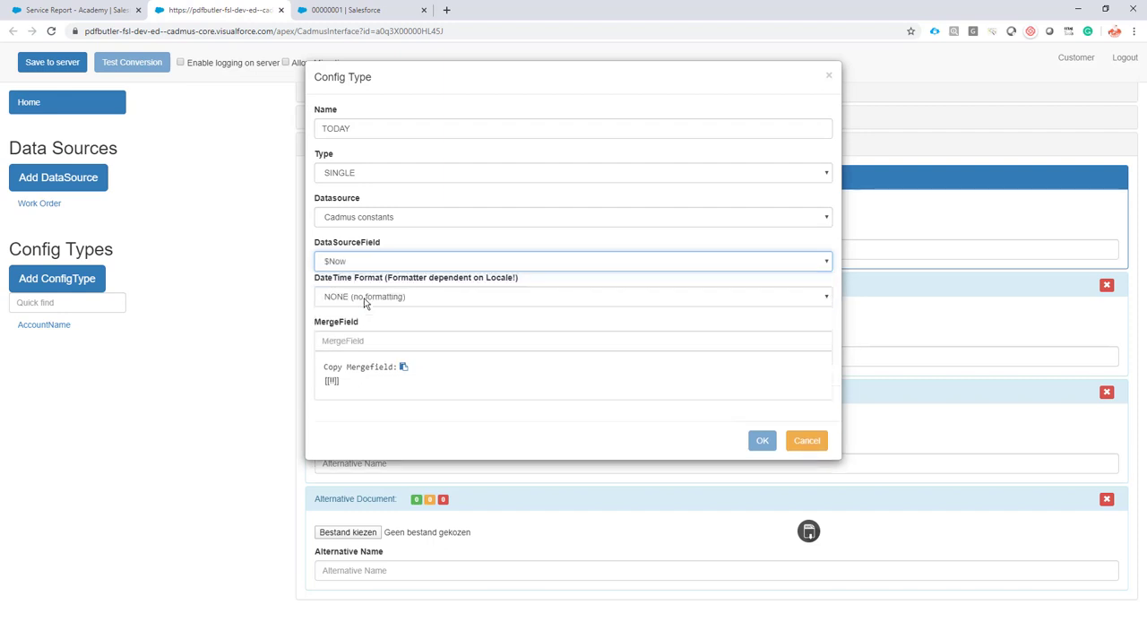
left_click(572, 296)
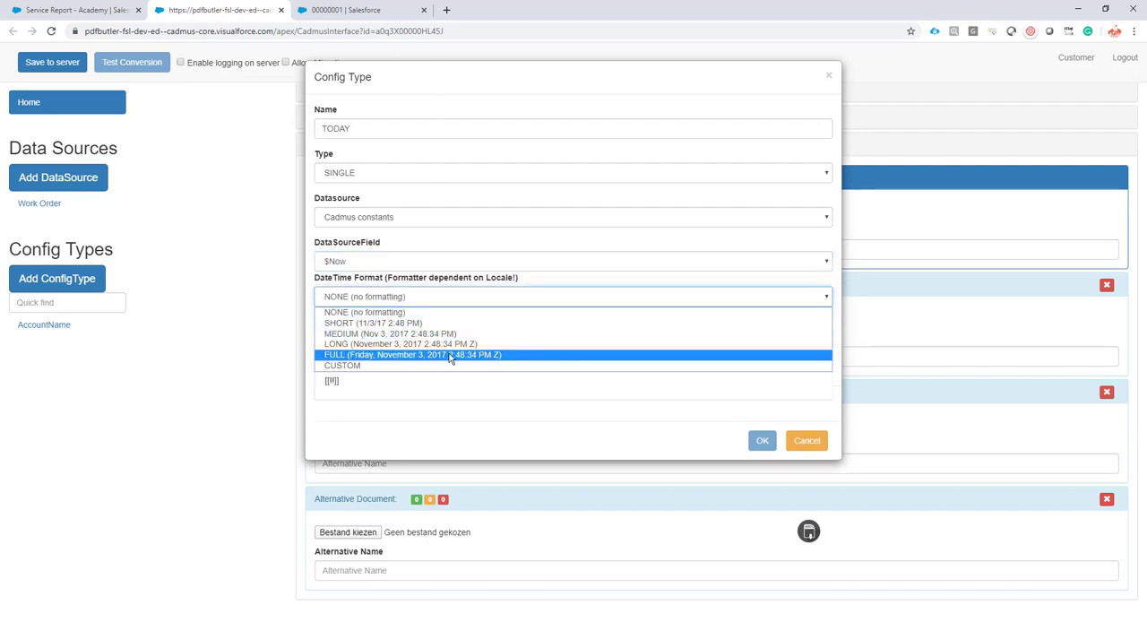
mouse_move(484, 355)
type("AccountOwner")
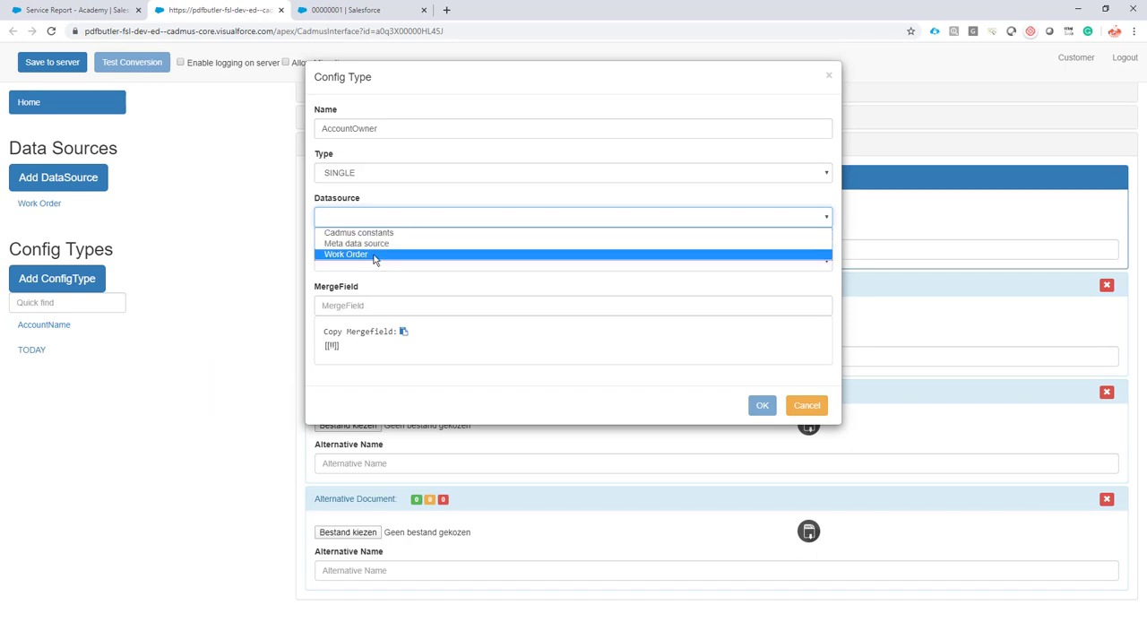
Map AccountOwner to Work Order's Account.Owner.Name and save the config type.
left_click(346, 253)
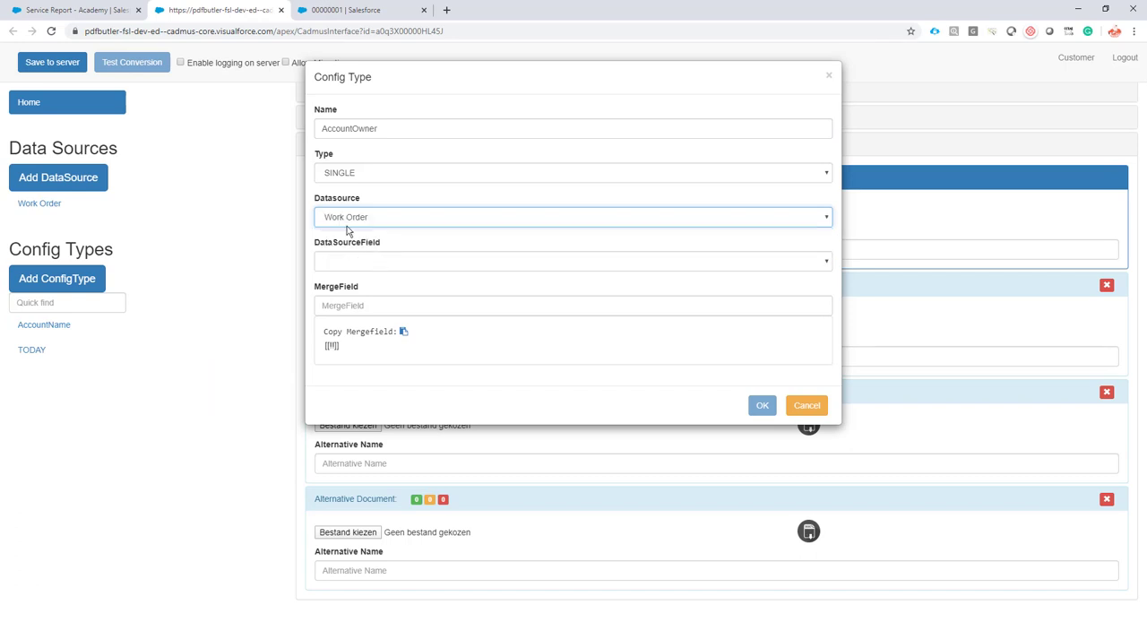
left_click(573, 261)
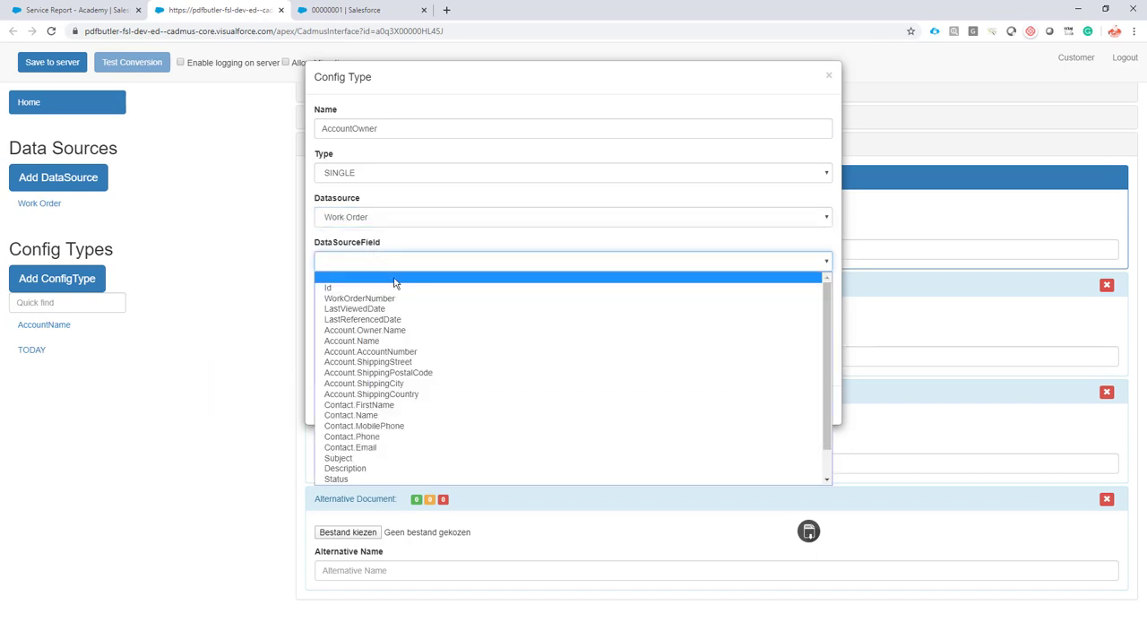
mouse_move(364, 330)
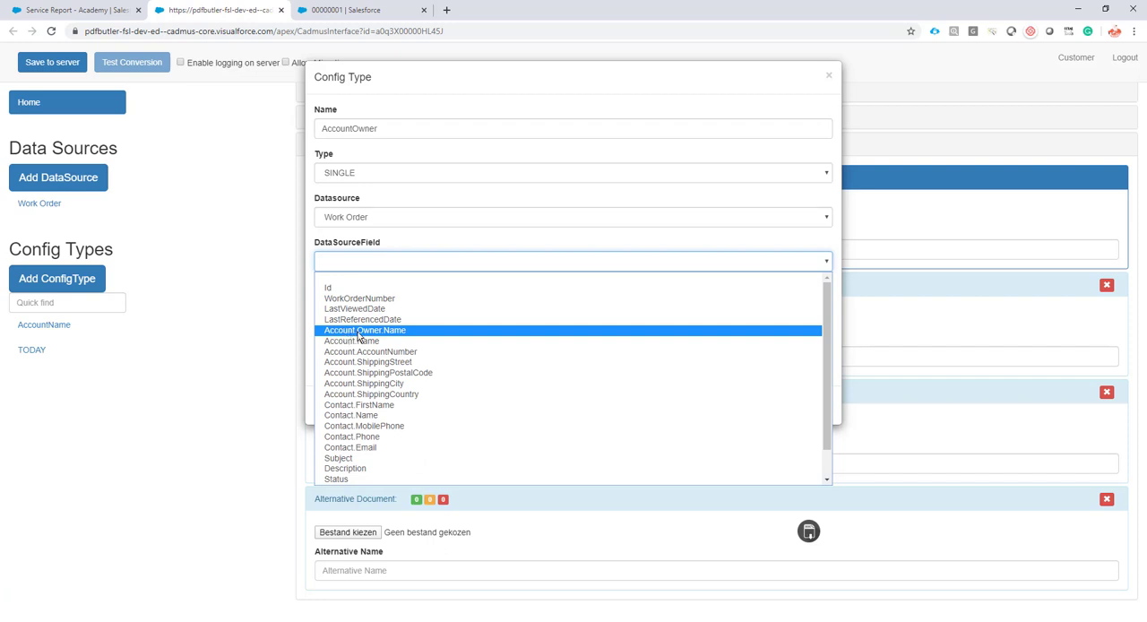
left_click(364, 330)
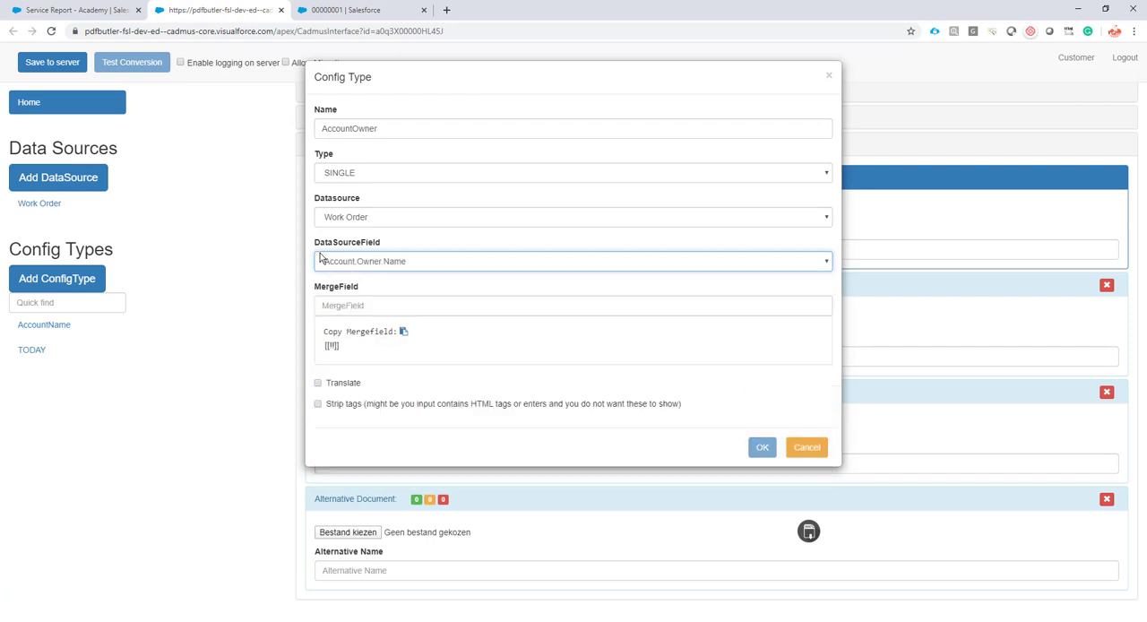
mouse_move(351, 270)
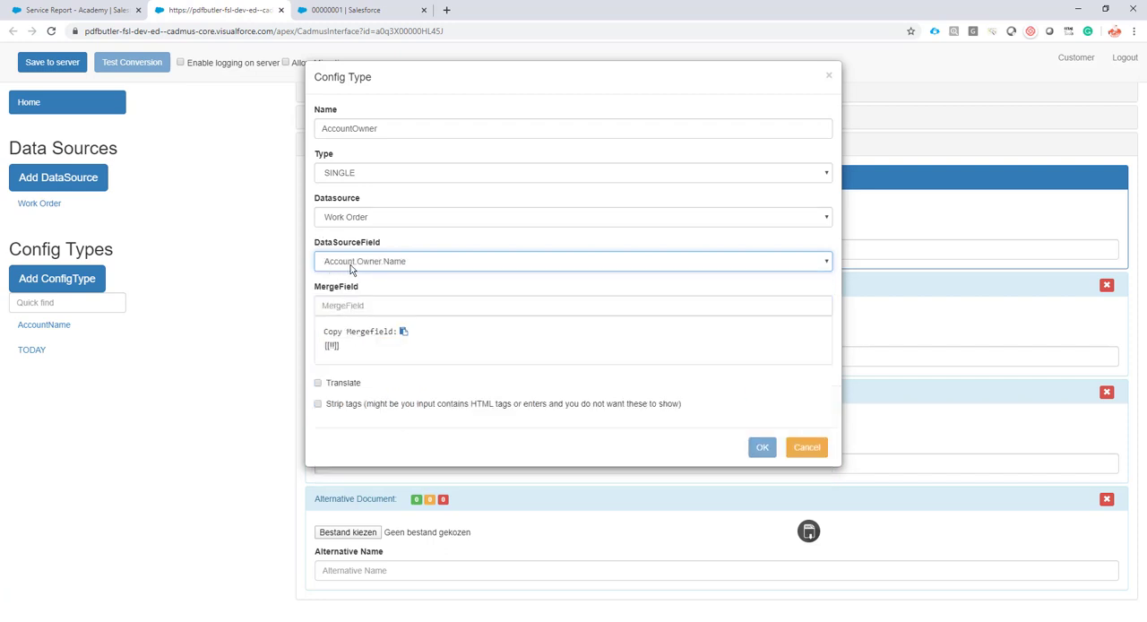
mouse_move(383, 271)
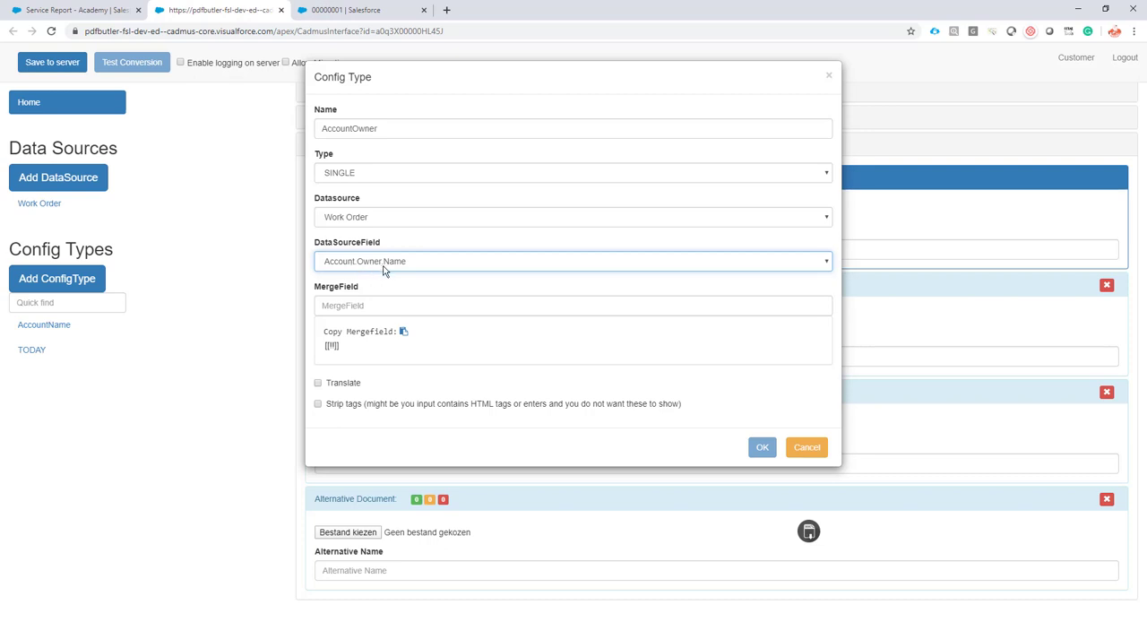
left_click(573, 306)
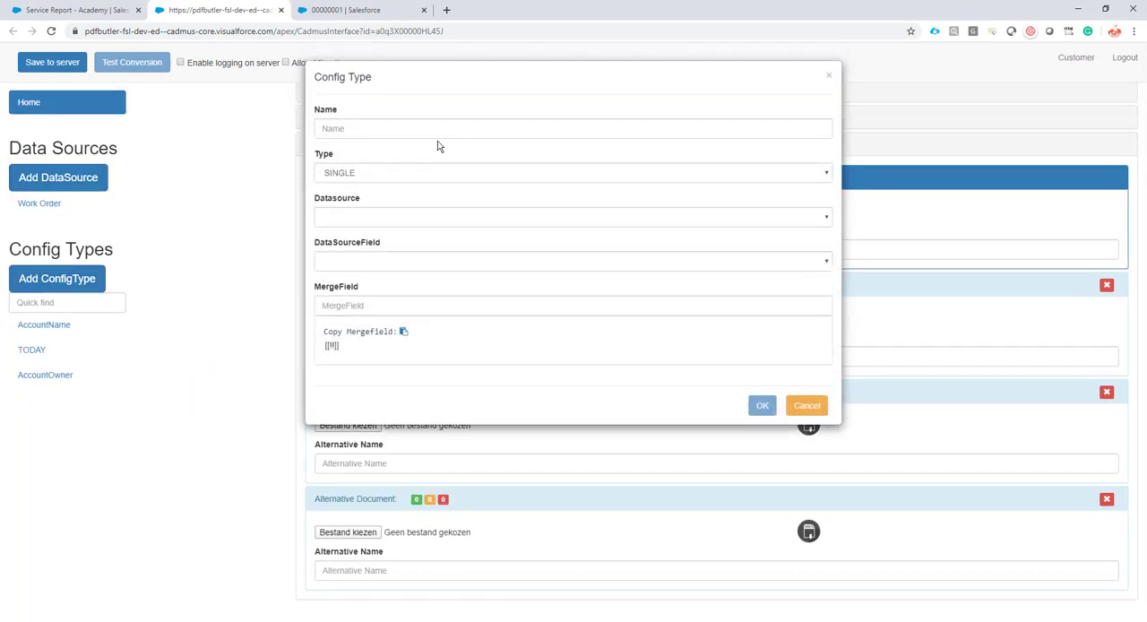
Add a WorkOrder config type using the Work Order data source and its field.
type("WorkOrder")
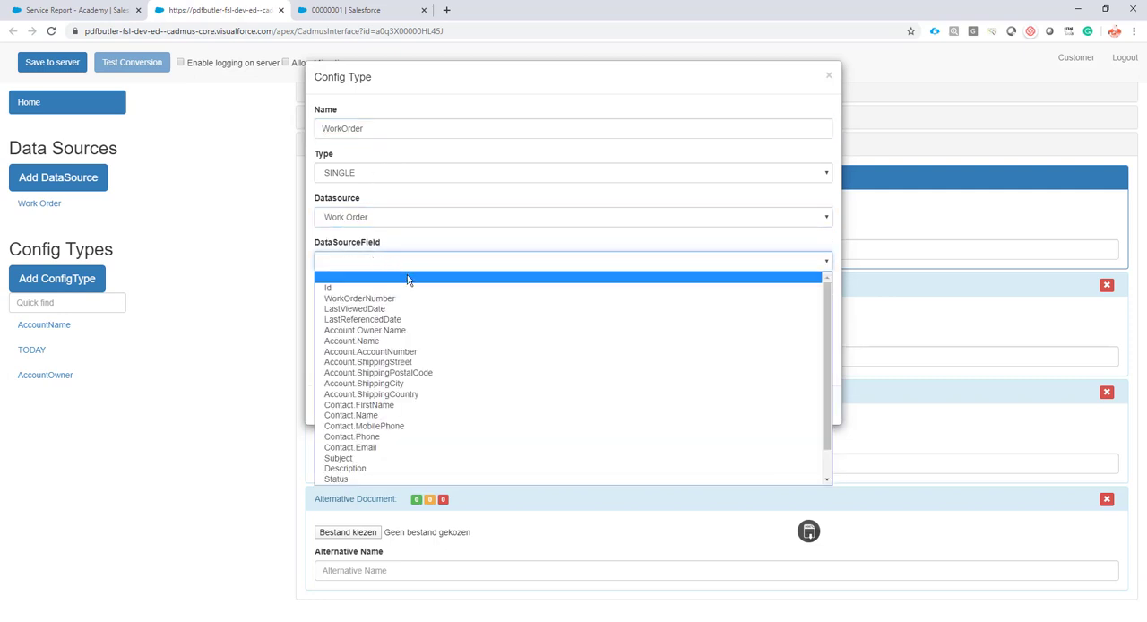
left_click(359, 297)
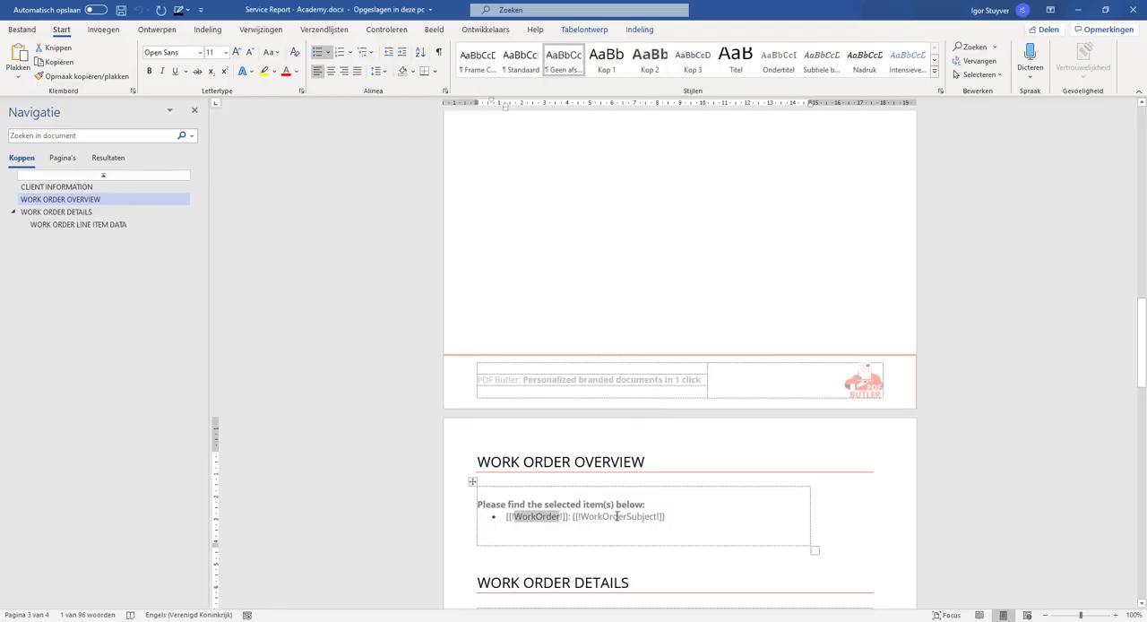
left_click(215, 10)
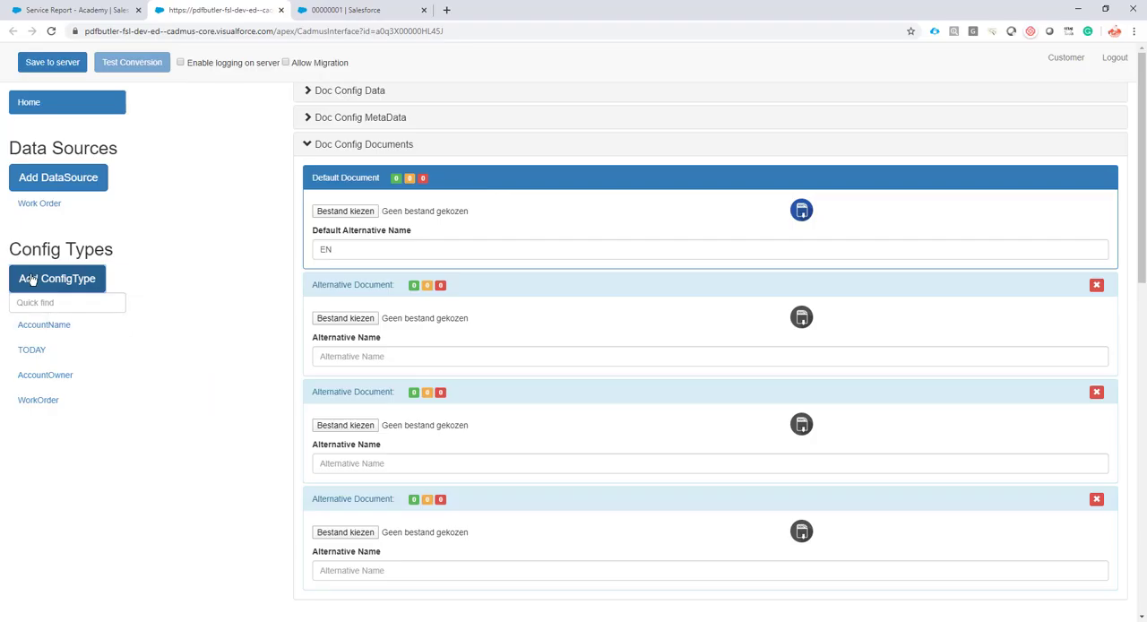
Add a WorkOrderSubject config type from Work Order data, mapped to Subject.
left_click(56, 278)
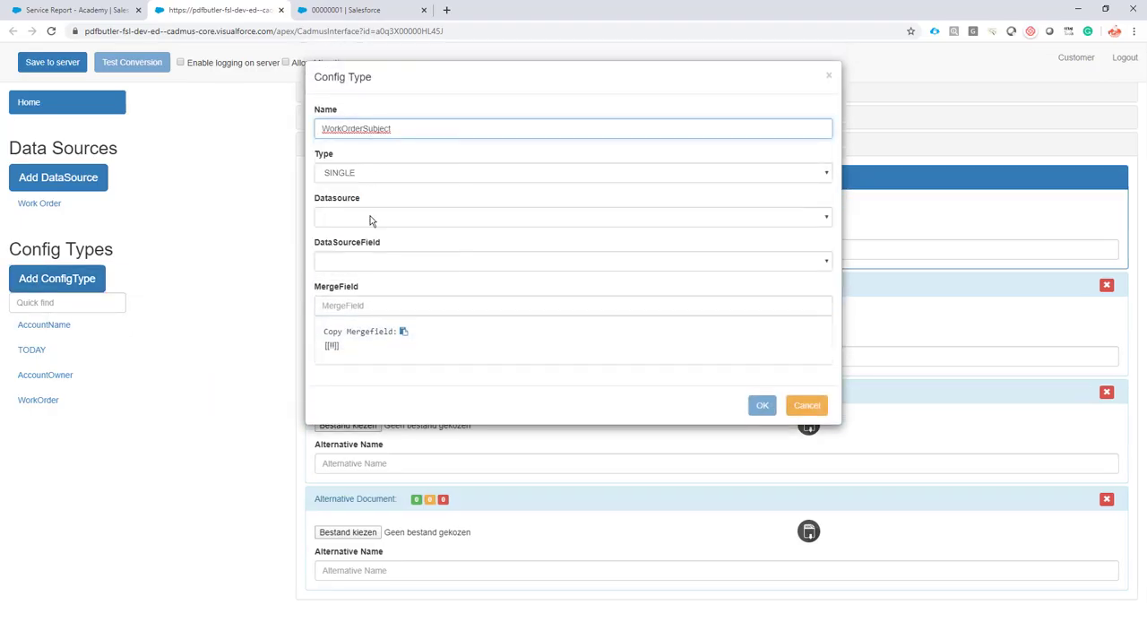
left_click(572, 261)
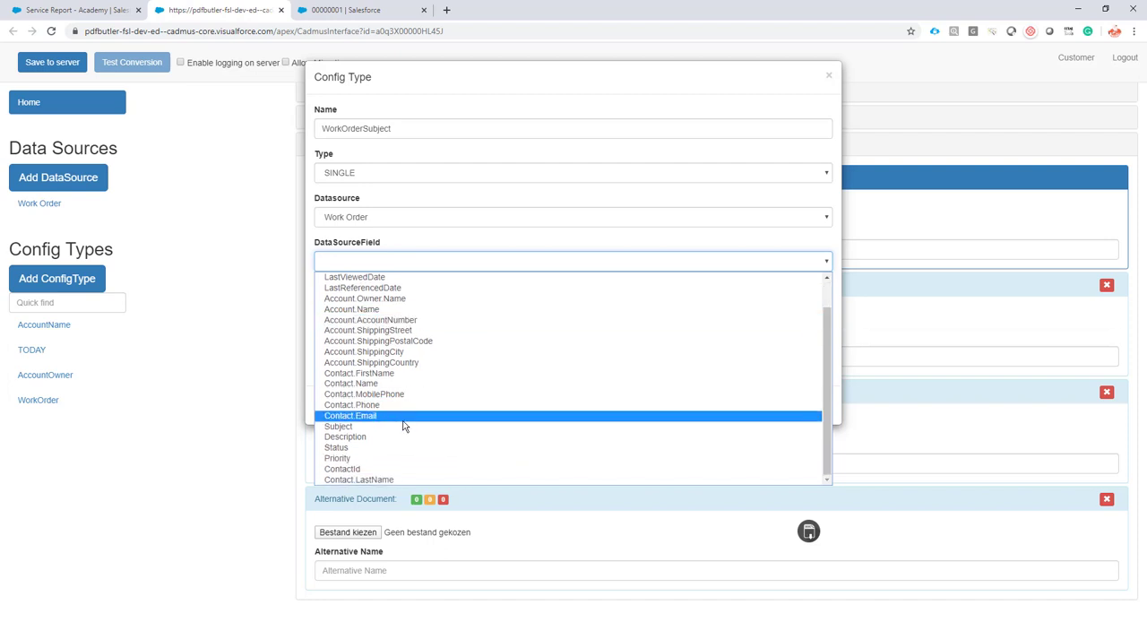
left_click(339, 425)
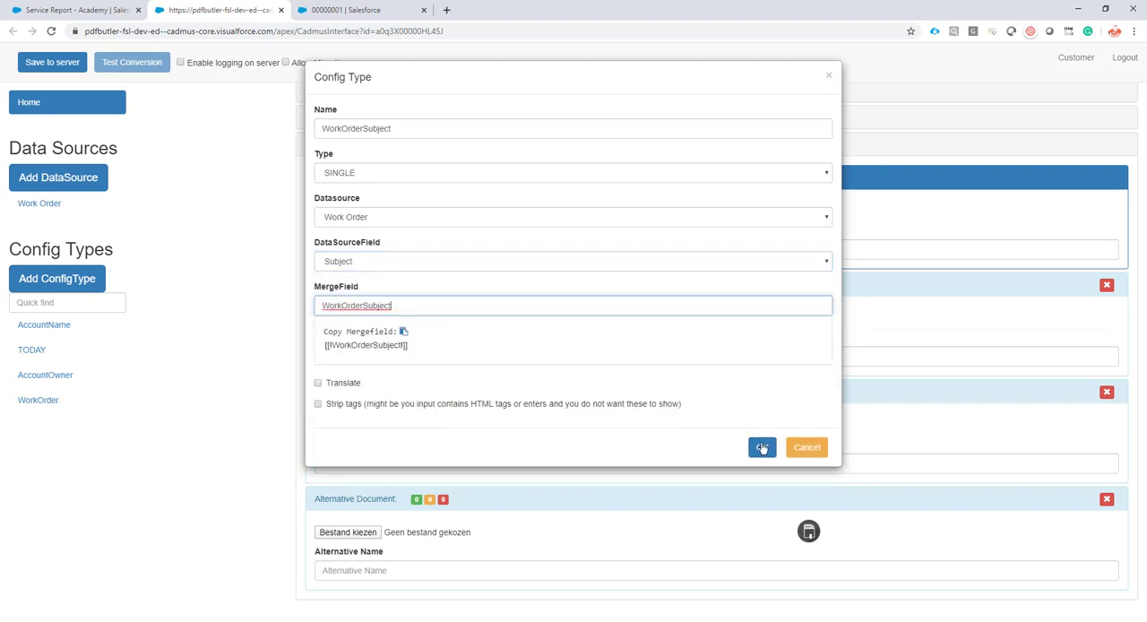
left_click(762, 447)
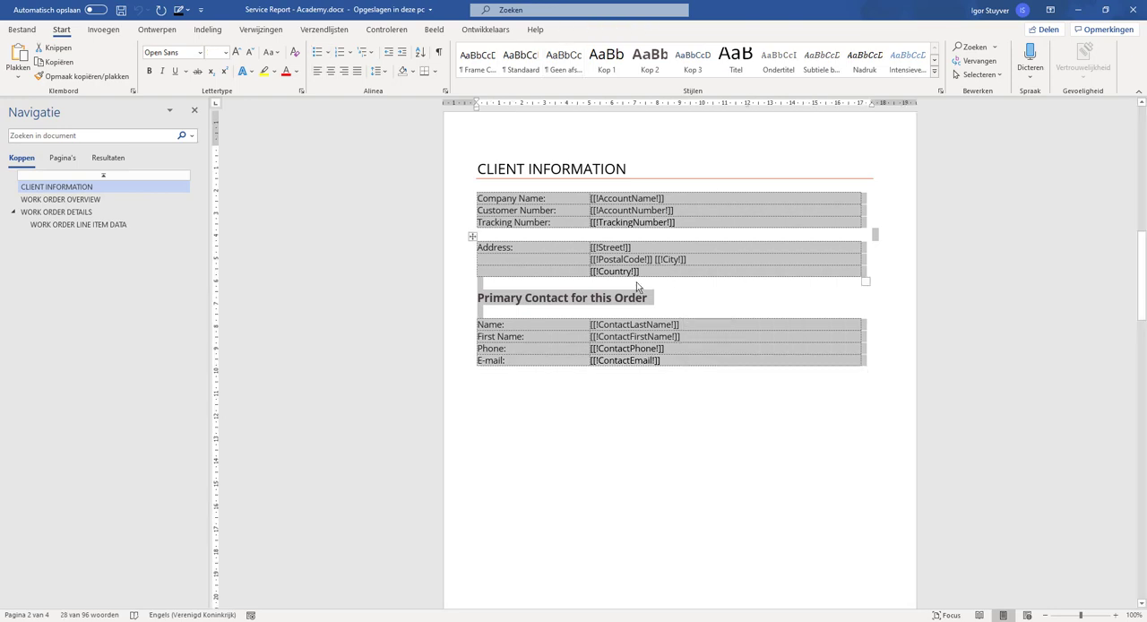
mouse_move(638, 285)
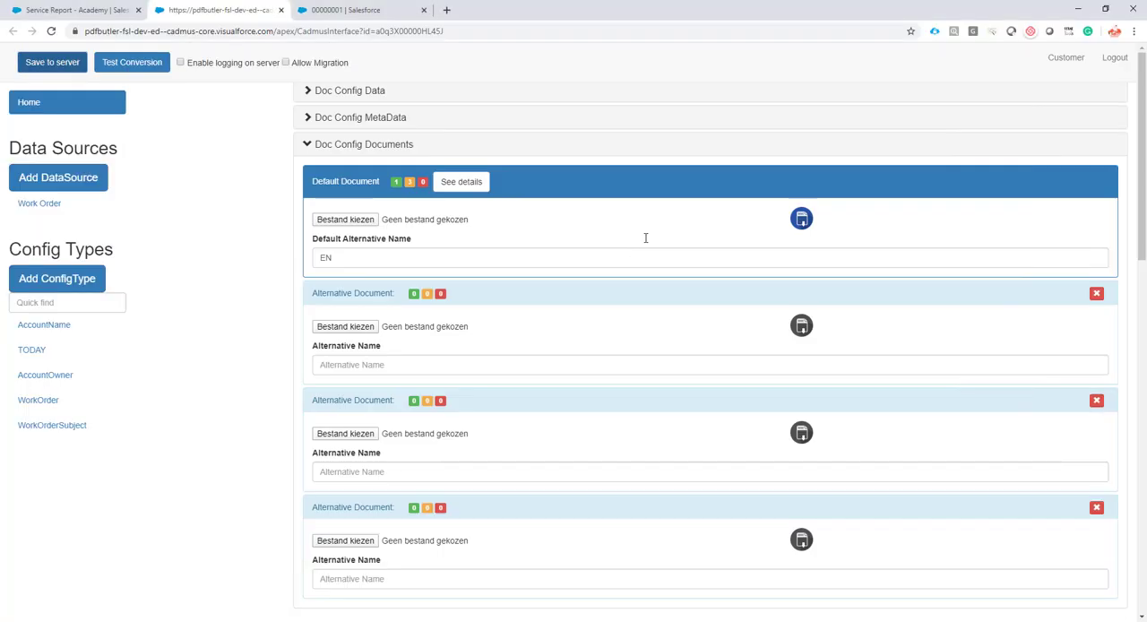
Switch to the Salesforce tab for work order 00000001.
left_click(359, 9)
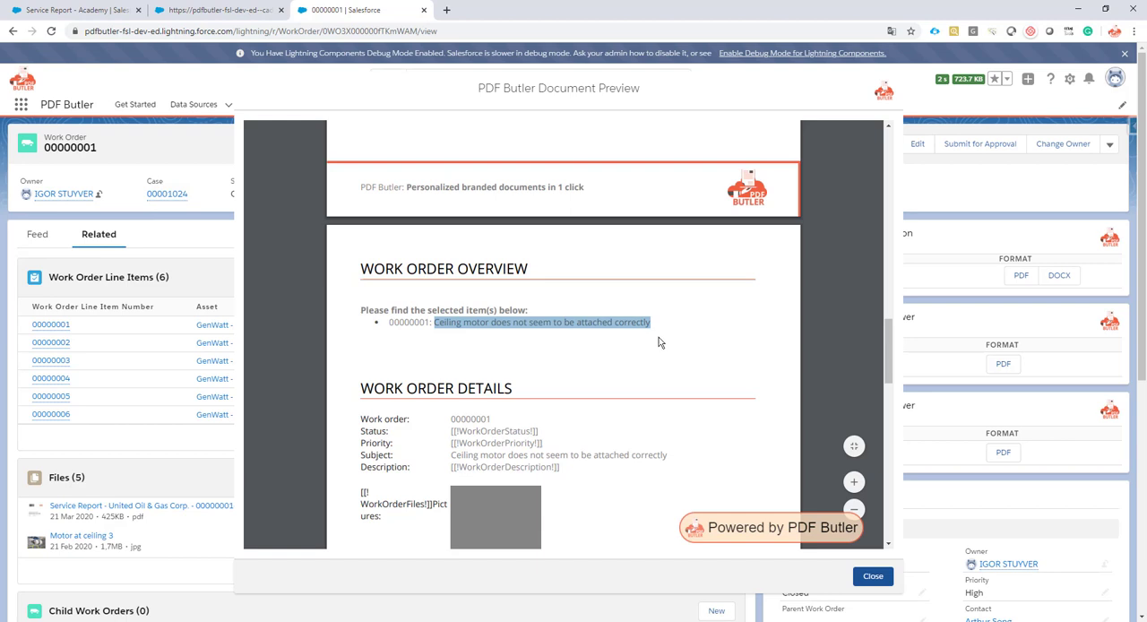
scroll("down", 3)
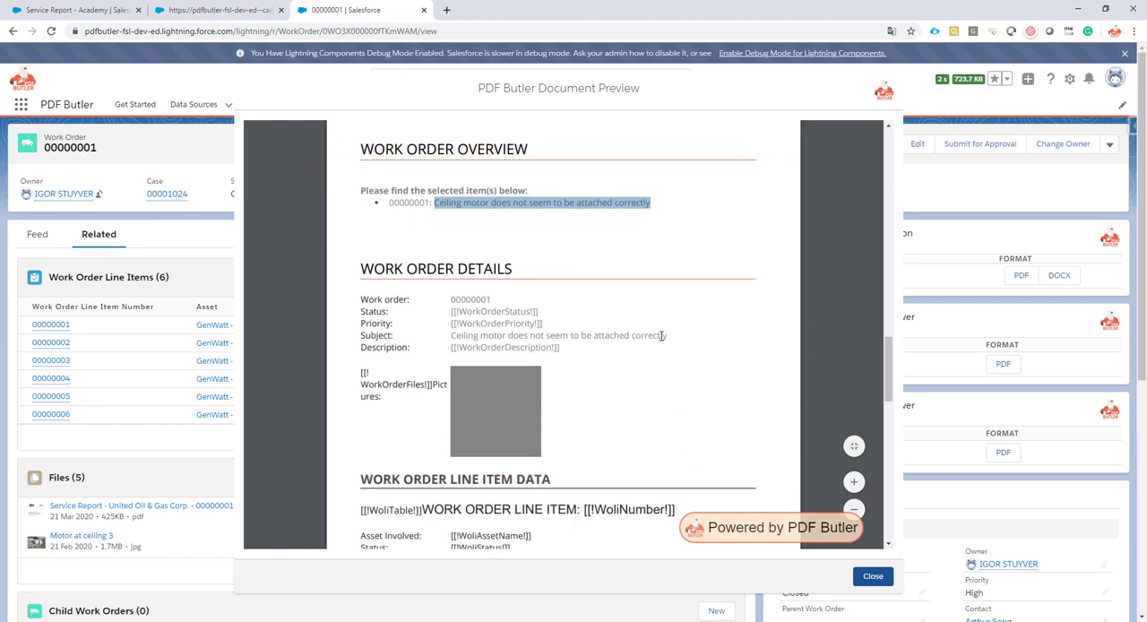
scroll("down", 3)
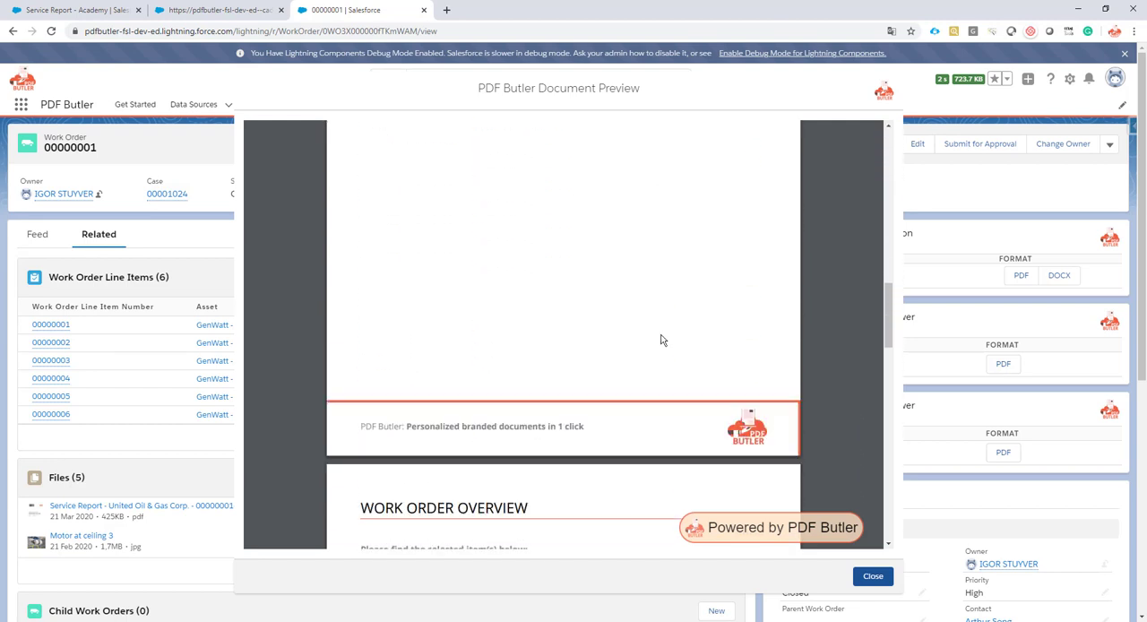
scroll("down", 3)
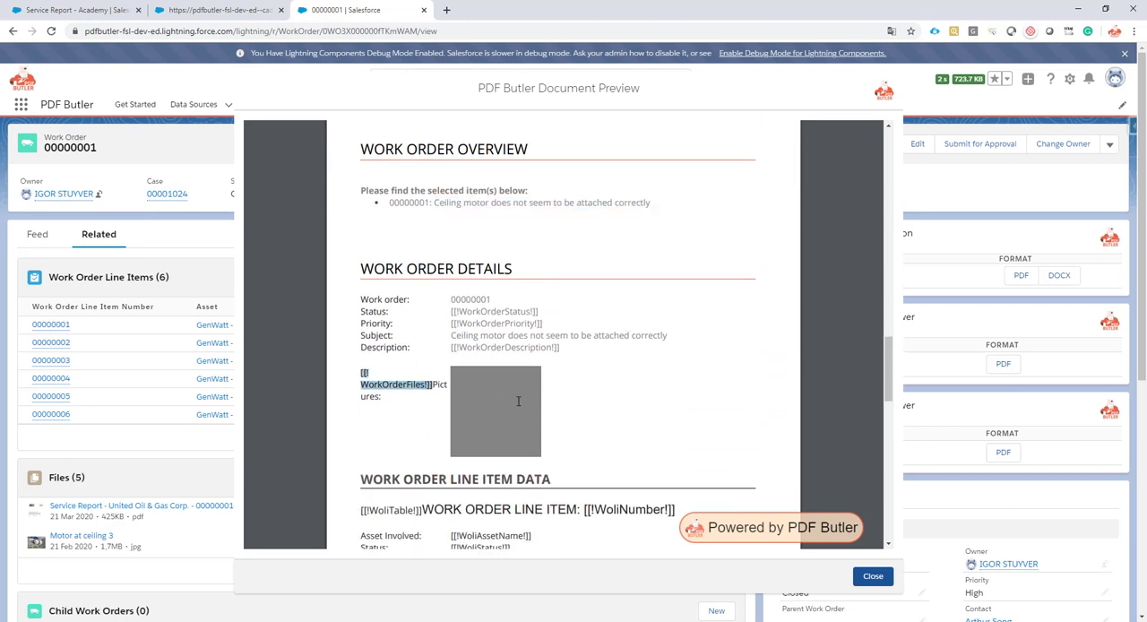
mouse_move(507, 408)
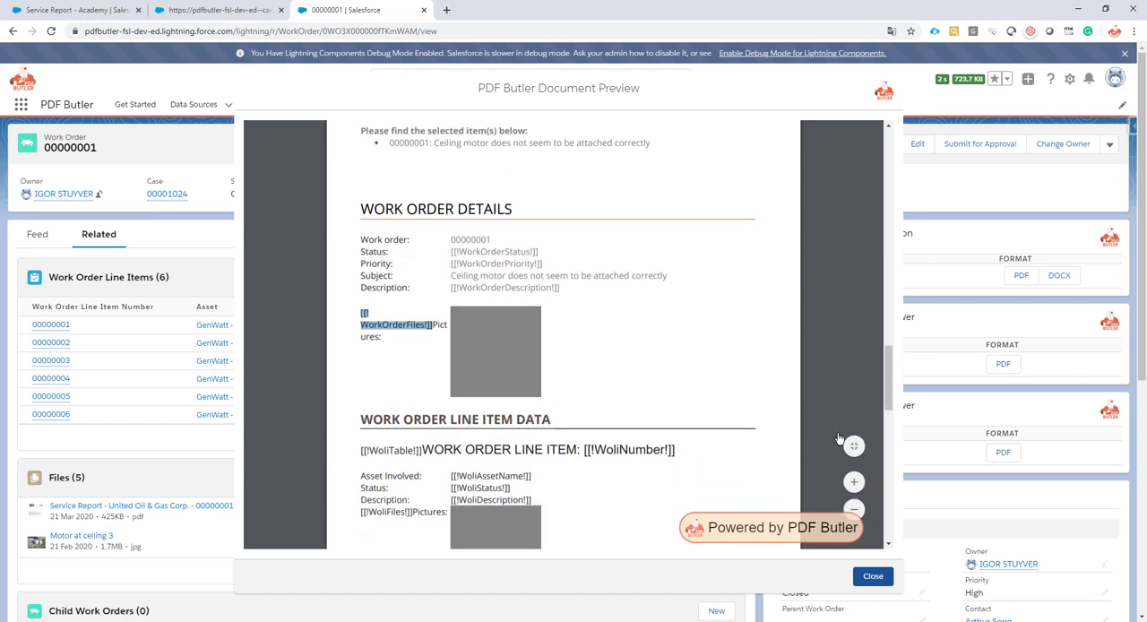
scroll("down", 3)
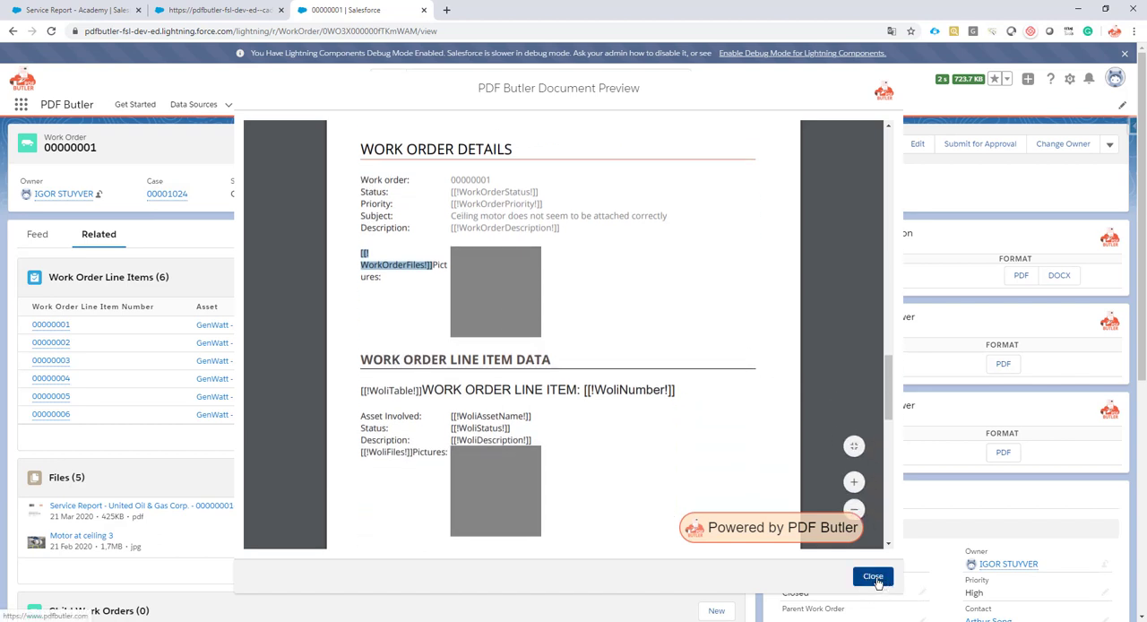